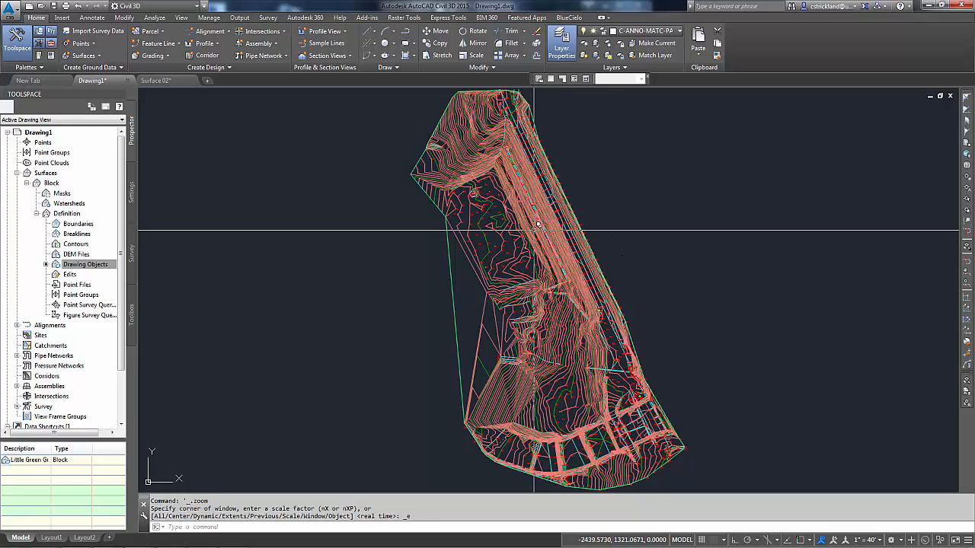
Select the Block surface among the overlapping objects at the dam corner.
key("Escape")
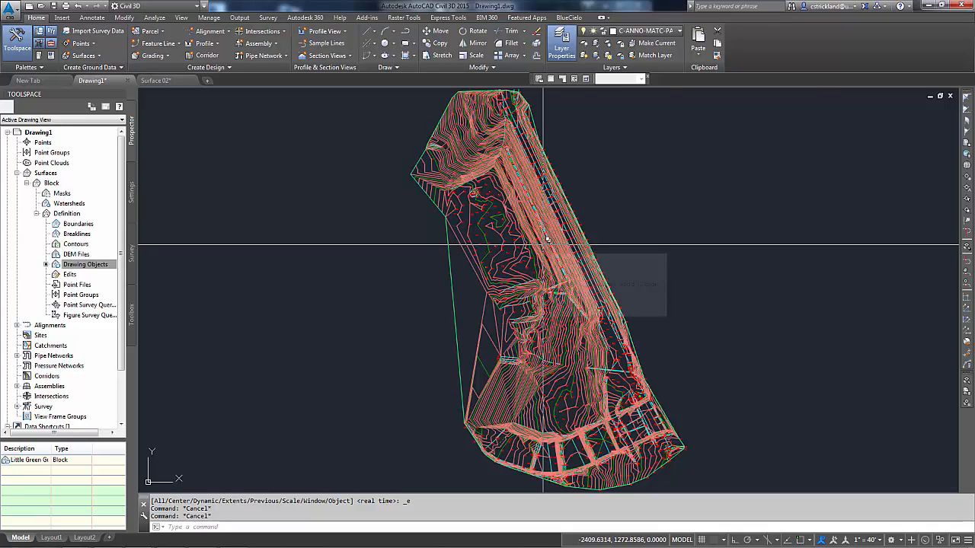
mouse_move(545, 241)
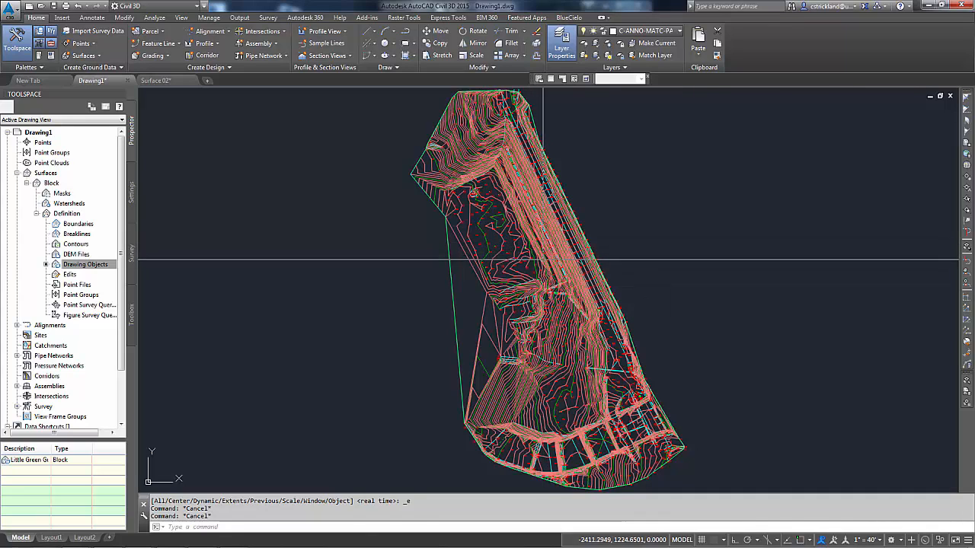
mouse_move(576, 266)
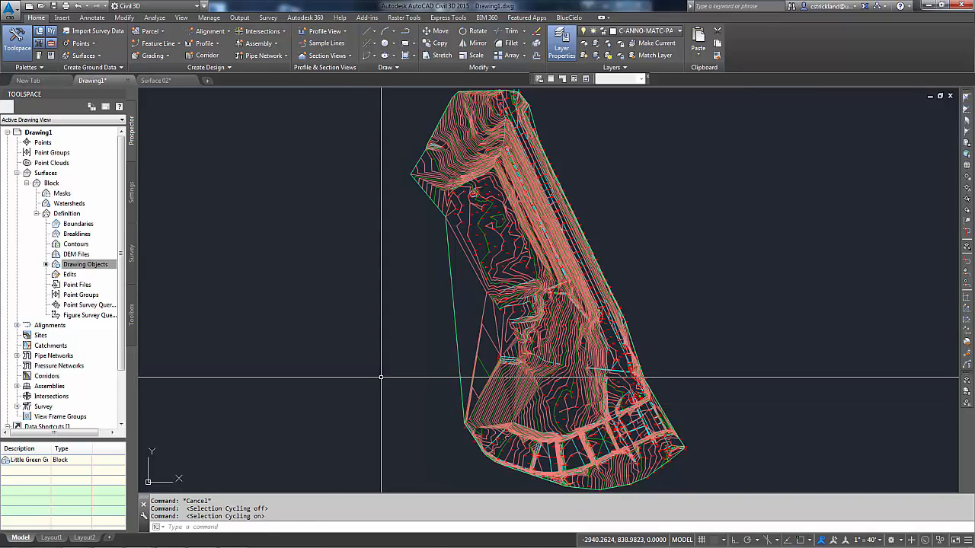
mouse_move(417, 341)
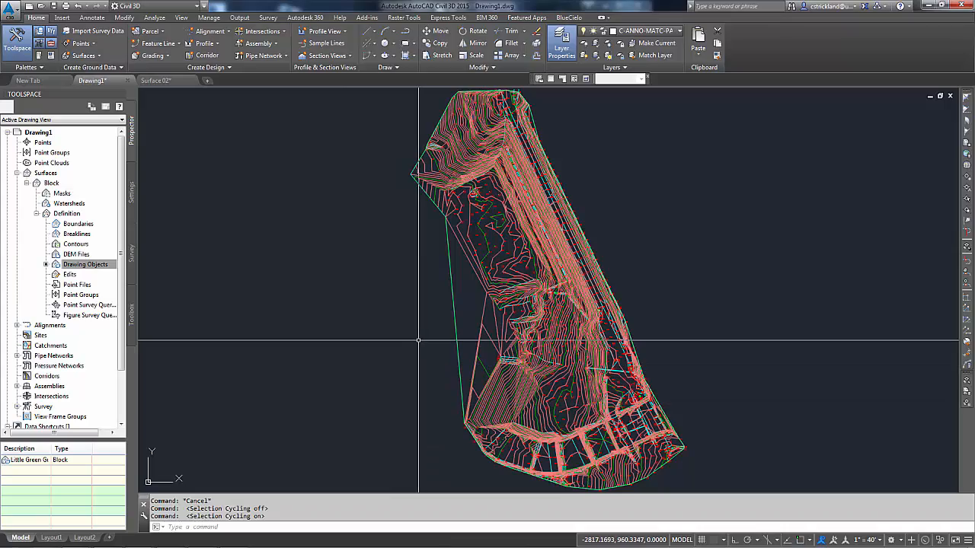
scroll("up", 3)
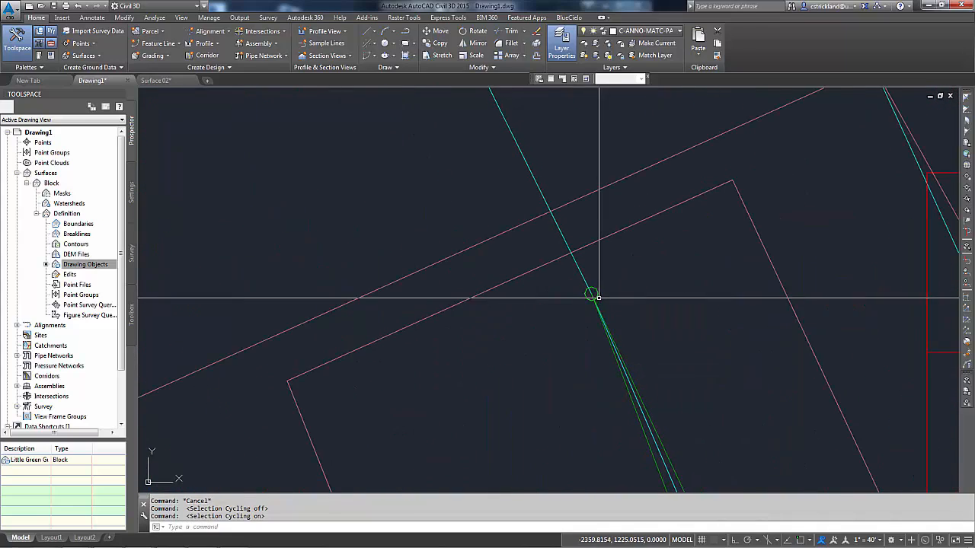
mouse_move(626, 367)
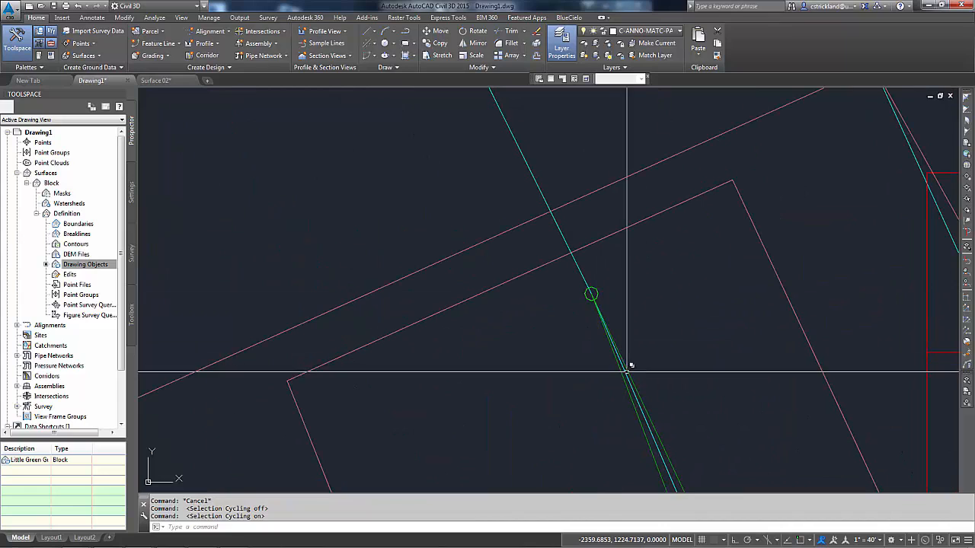
mouse_move(606, 335)
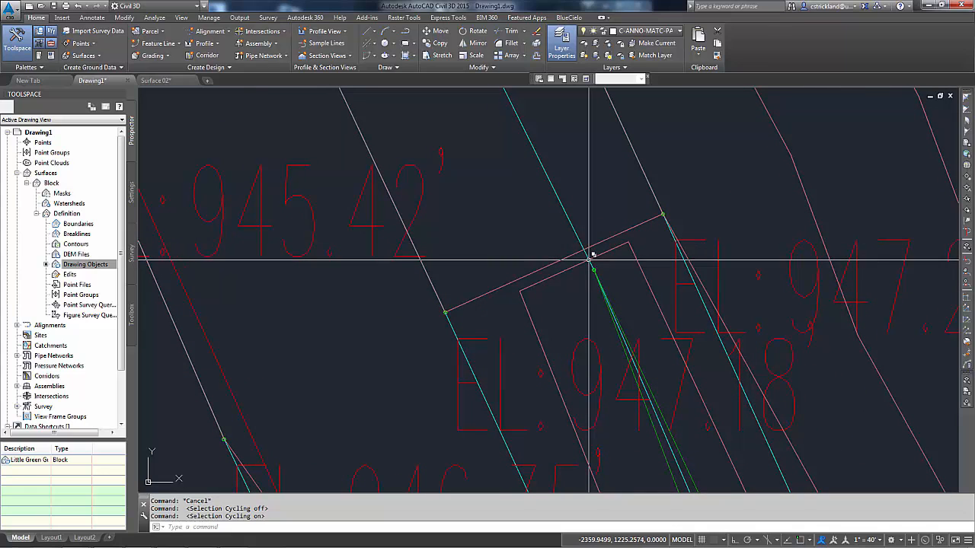
mouse_move(592, 253)
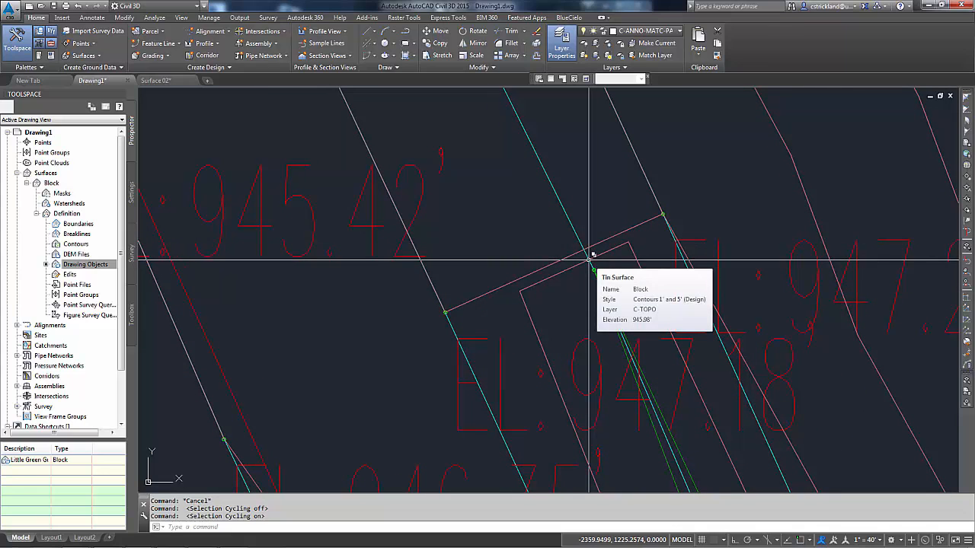
mouse_move(597, 265)
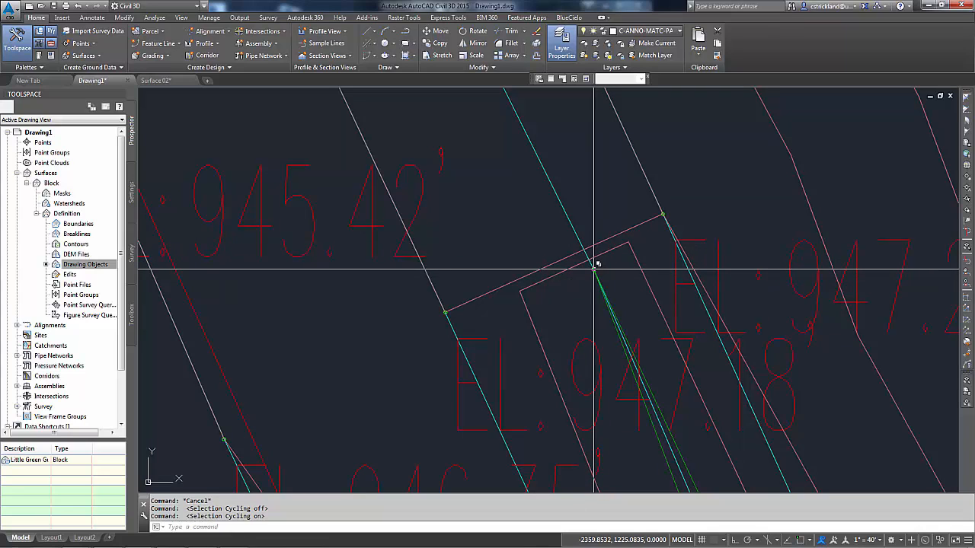
left_click(597, 265)
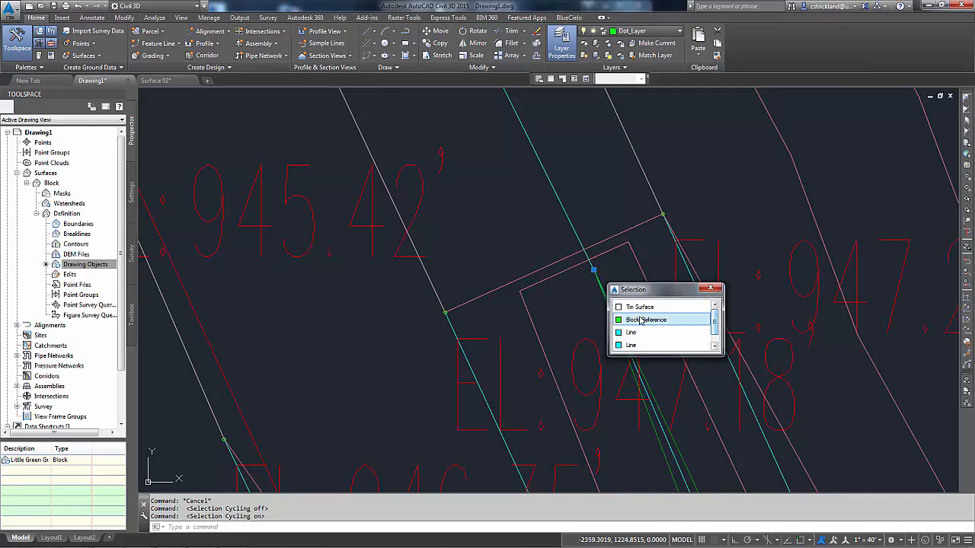
left_click(640, 306)
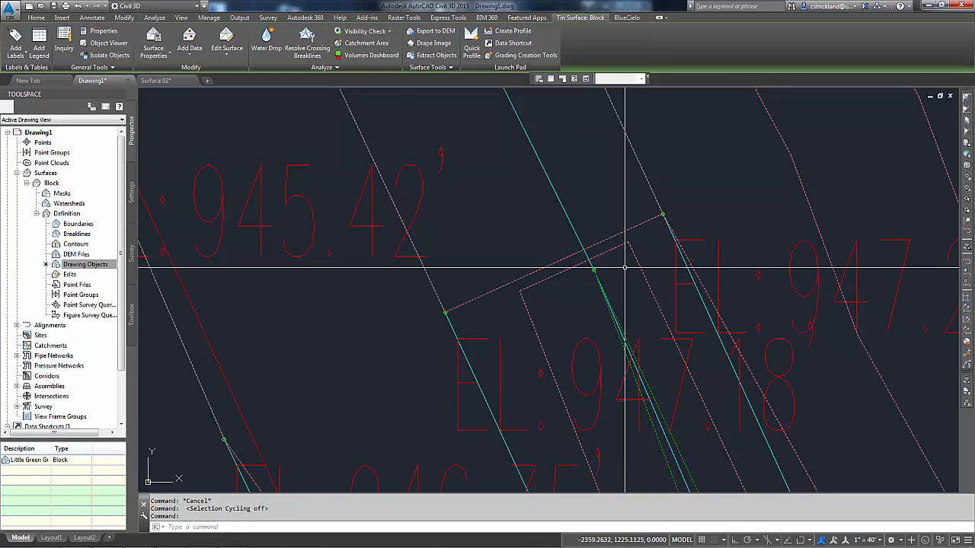
mouse_move(594, 268)
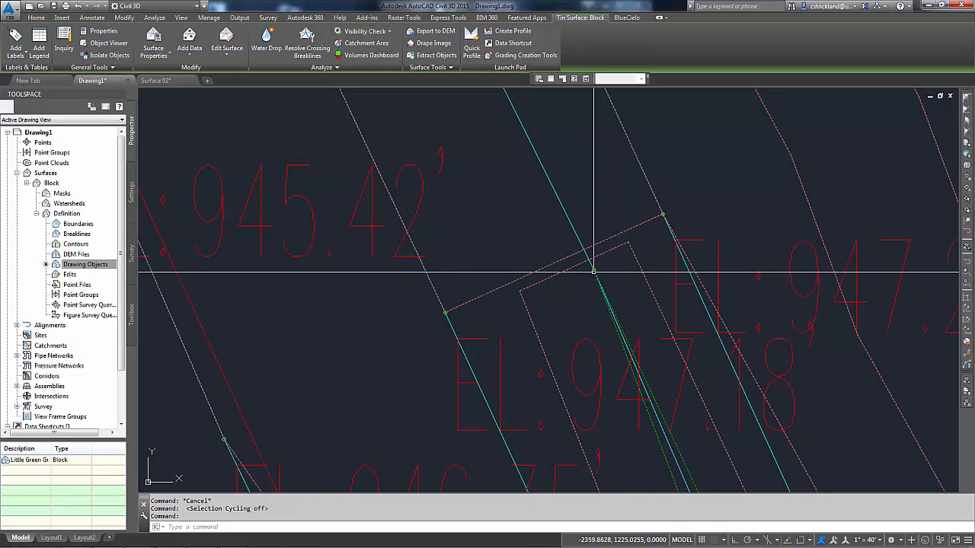
left_click(36, 17)
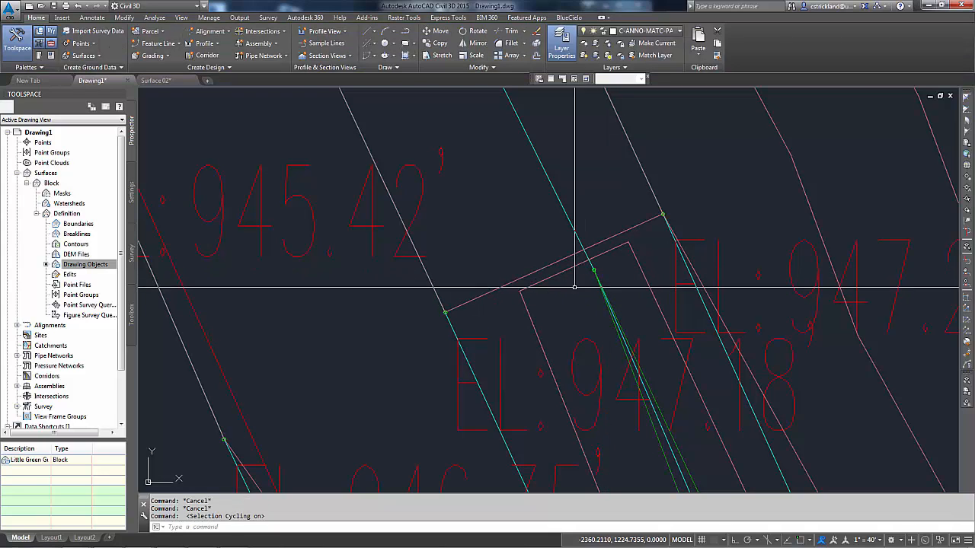
mouse_move(578, 271)
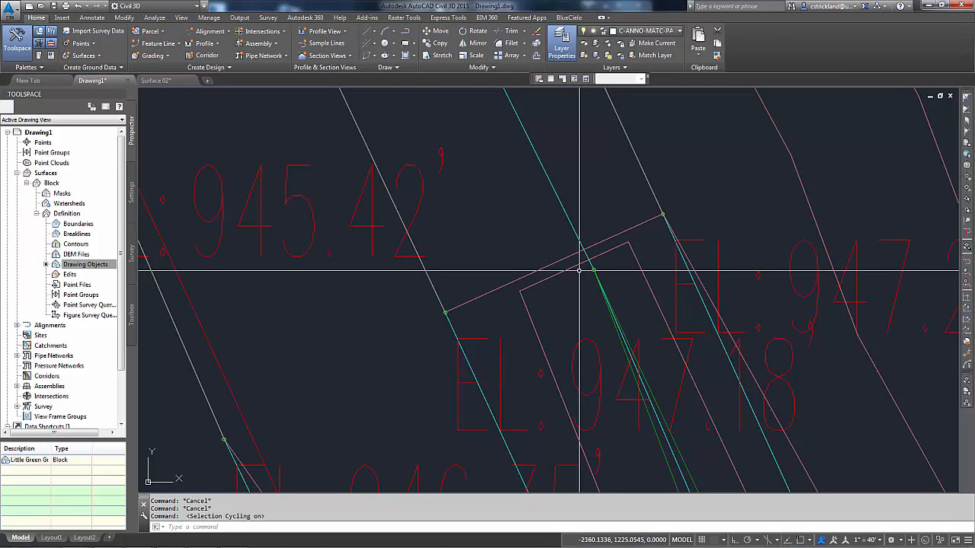
mouse_move(595, 271)
type("PL")
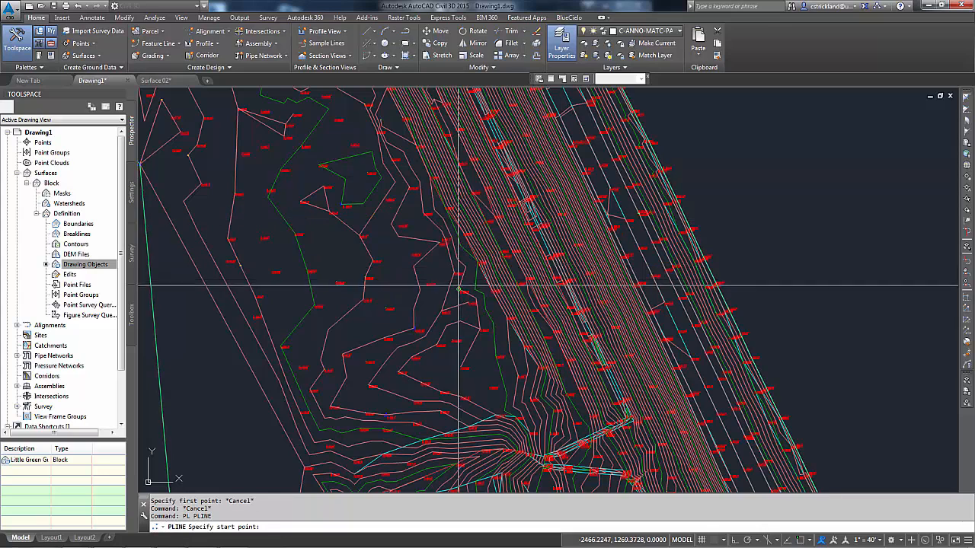
Draw a polyline from a start point across the dam face contours.
left_click(460, 288)
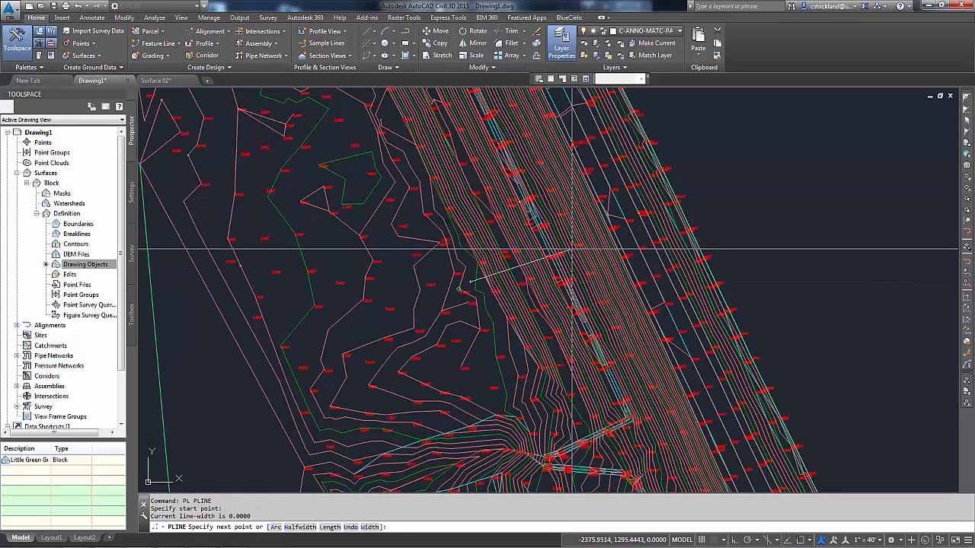
left_click(643, 160)
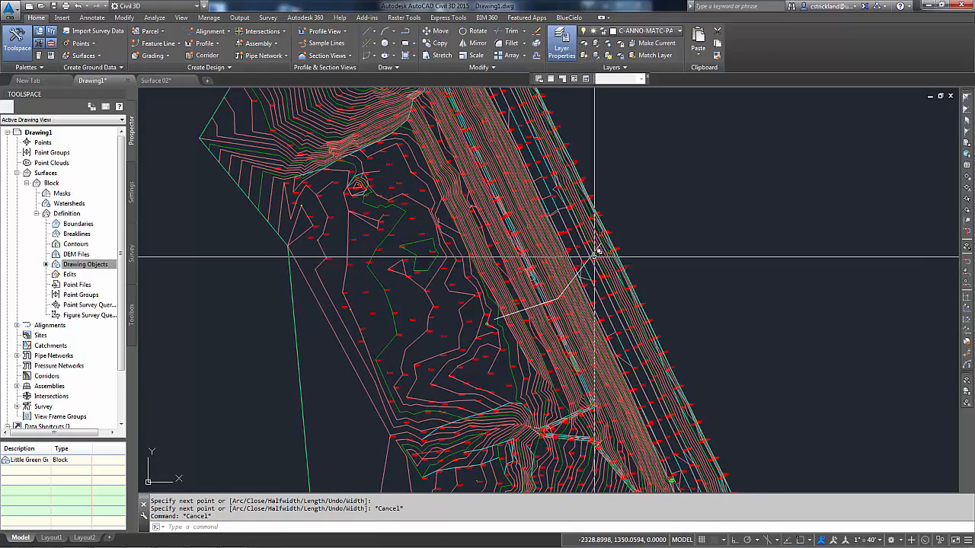
scroll("up", 3)
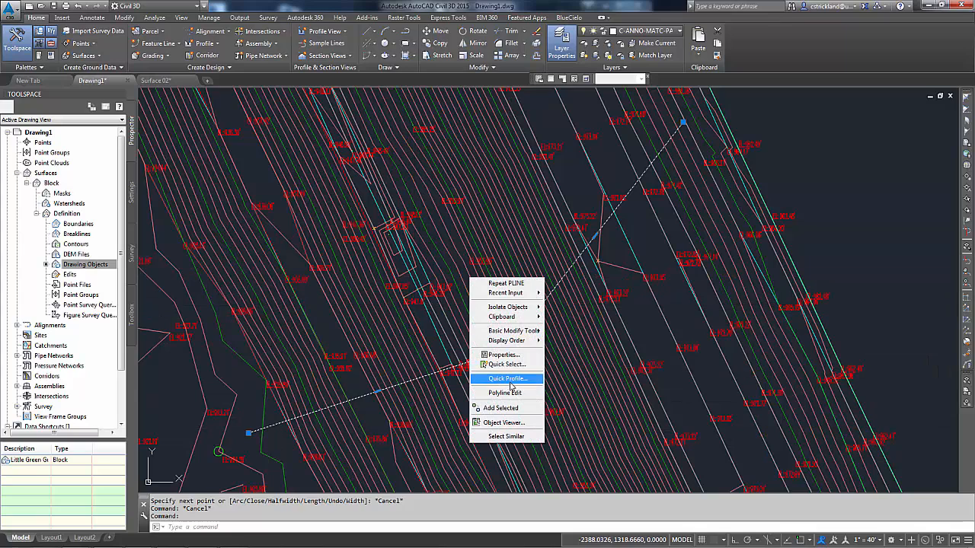
mouse_move(503, 384)
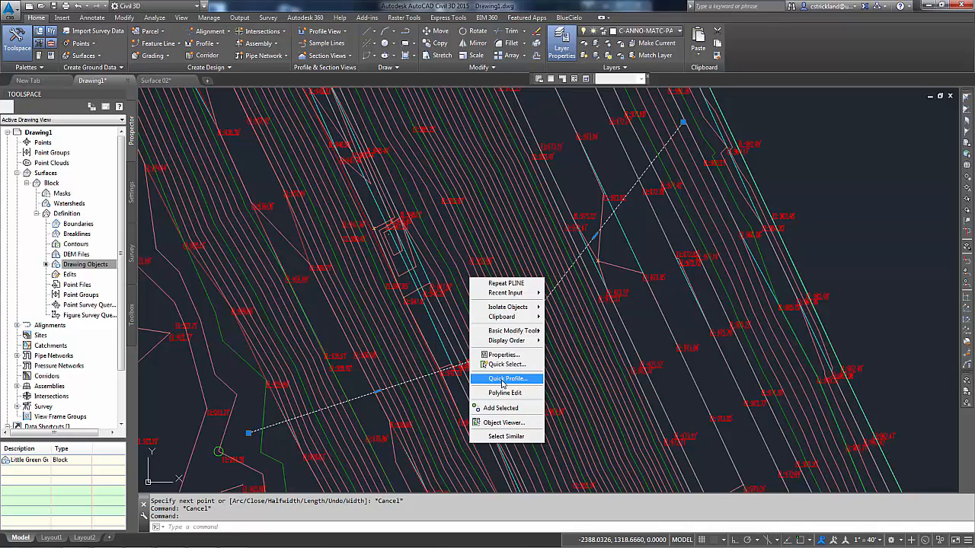
Create a quick profile of Block along the polyline with the Major Grids style and place its view.
left_click(507, 378)
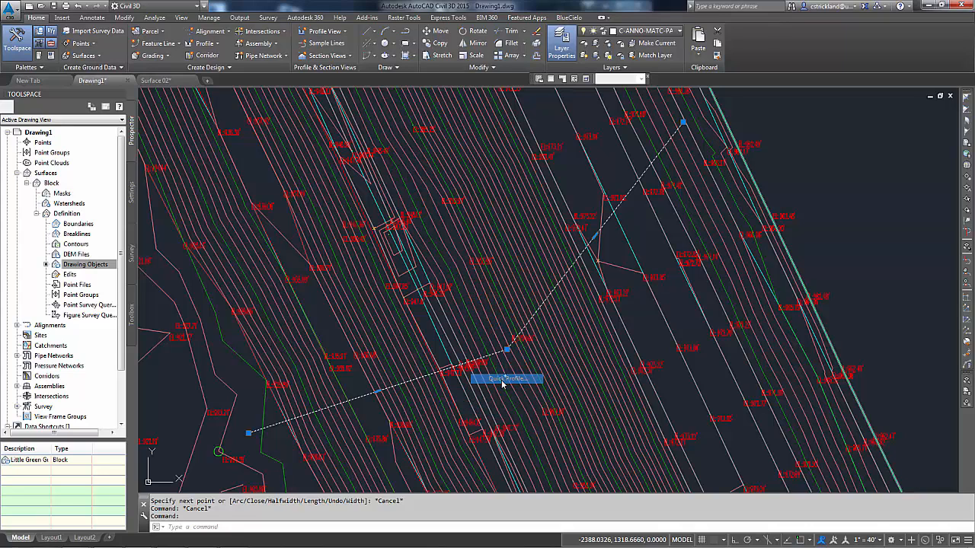
left_click(505, 379)
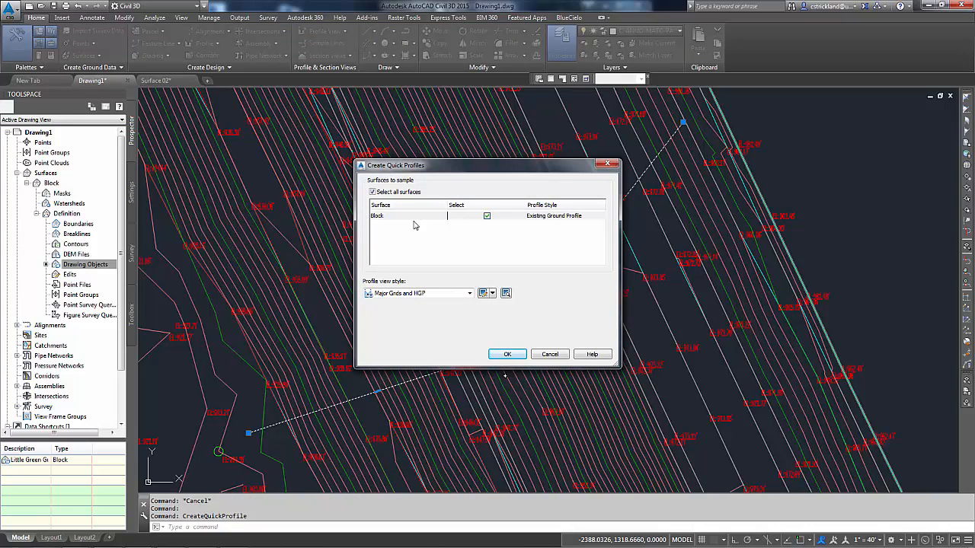
mouse_move(578, 224)
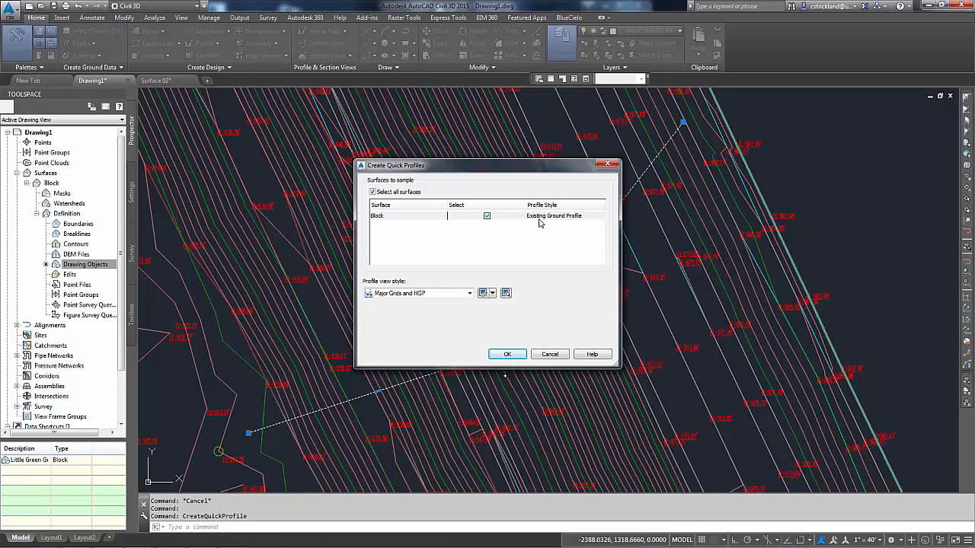
mouse_move(564, 241)
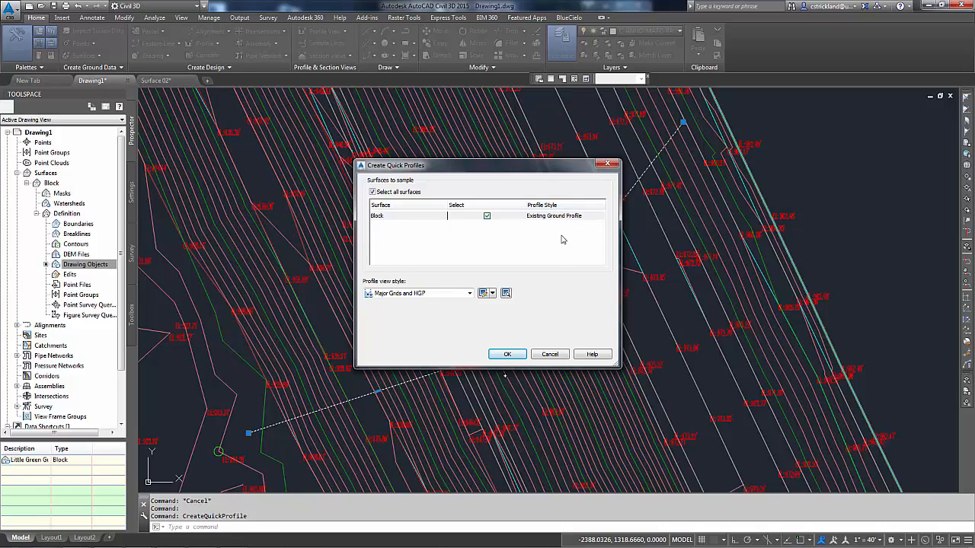
left_click(469, 293)
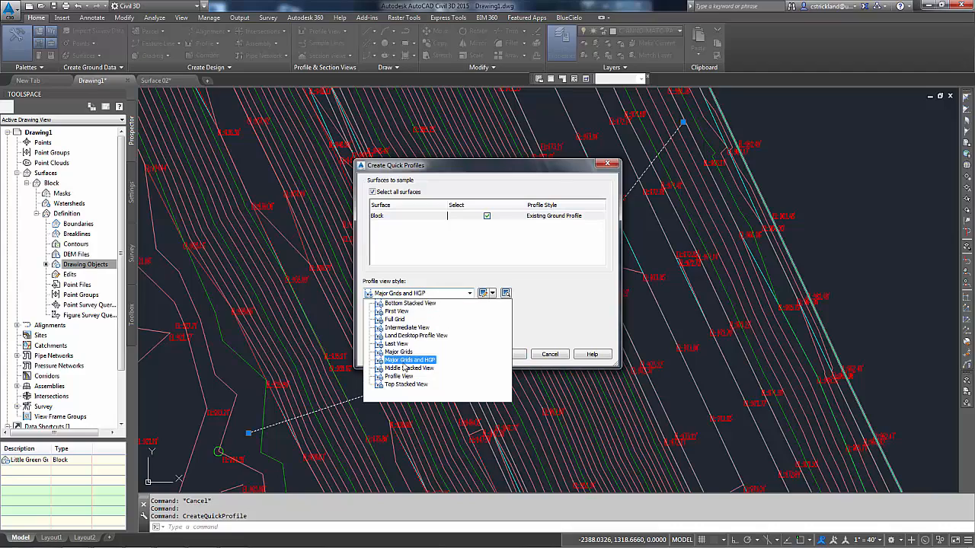
left_click(396, 352)
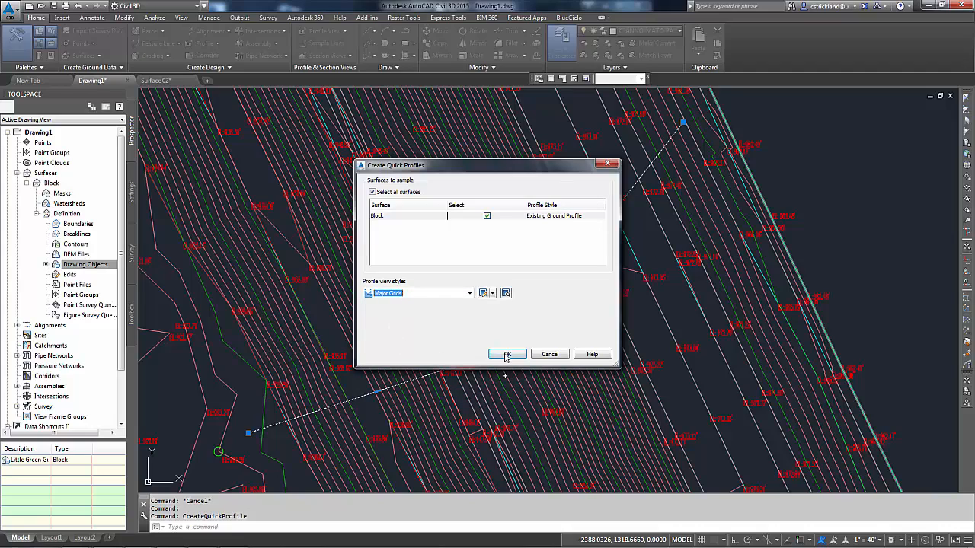
left_click(507, 354)
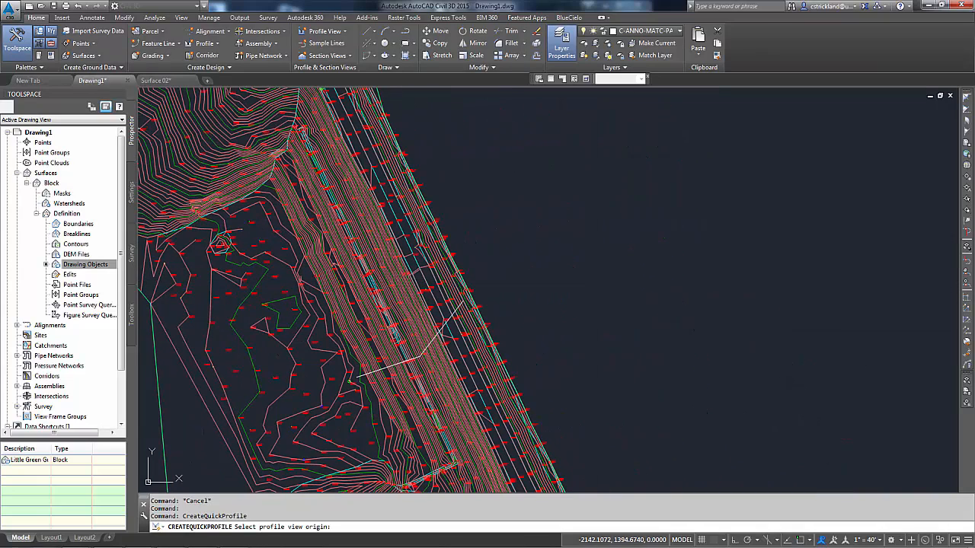
left_click(585, 261)
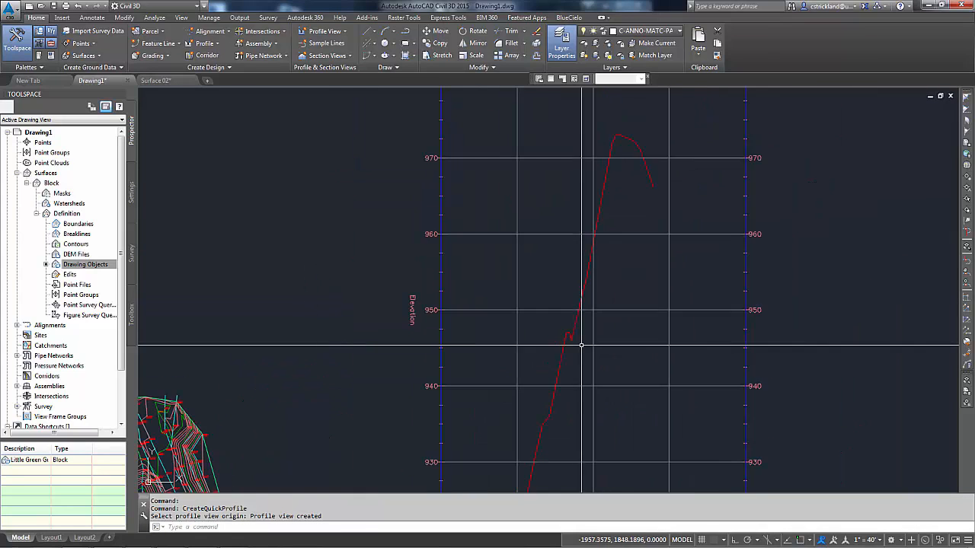
Zoom out to see the quick profile view beside the dam surface.
scroll("down", 3)
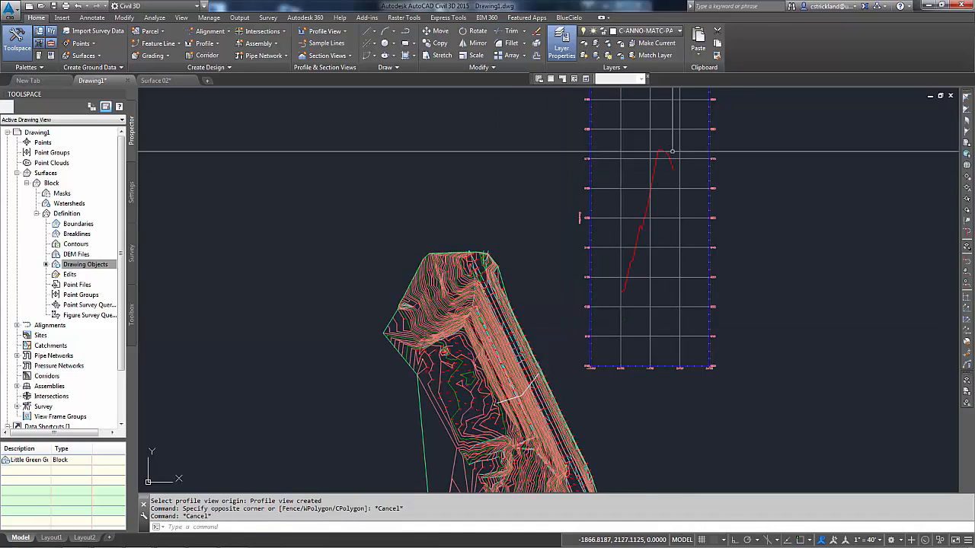
mouse_move(646, 221)
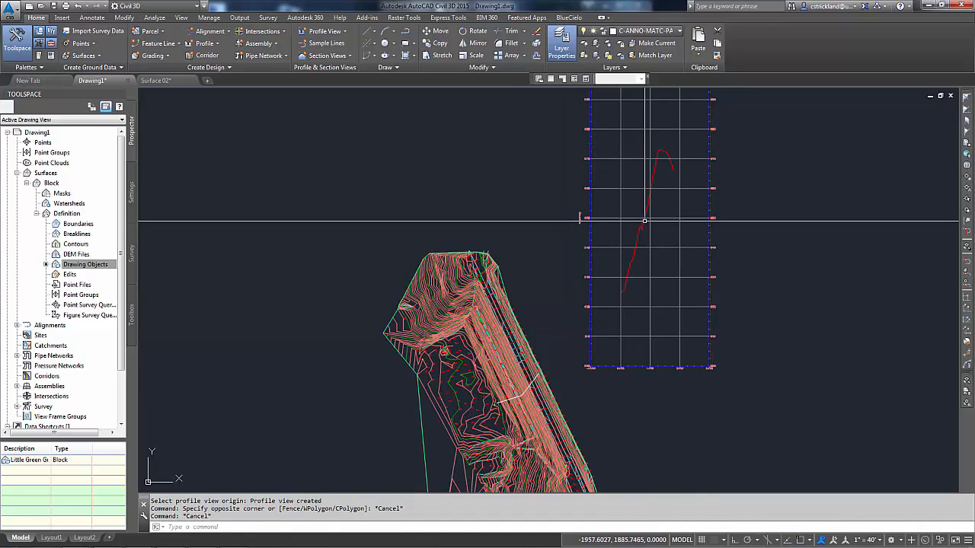
mouse_move(521, 388)
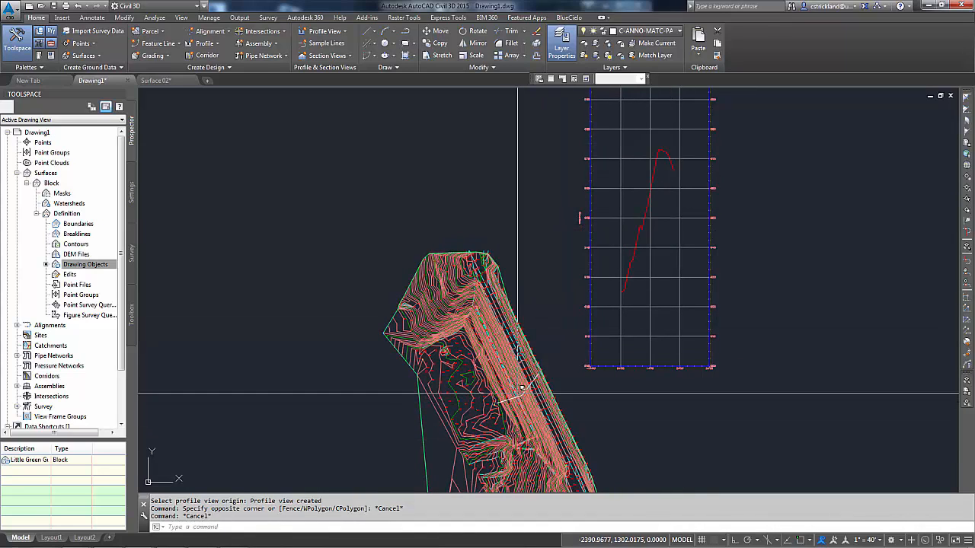
mouse_move(642, 227)
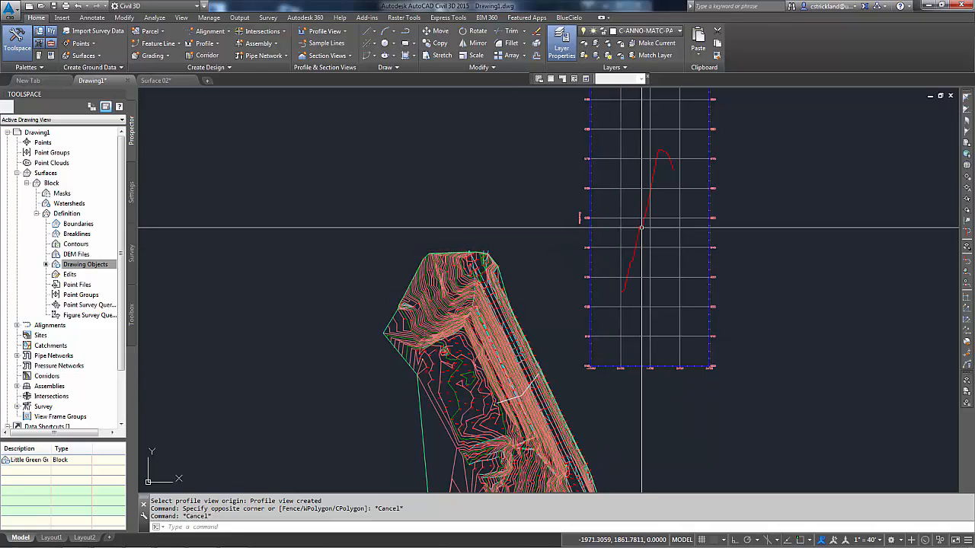
mouse_move(649, 314)
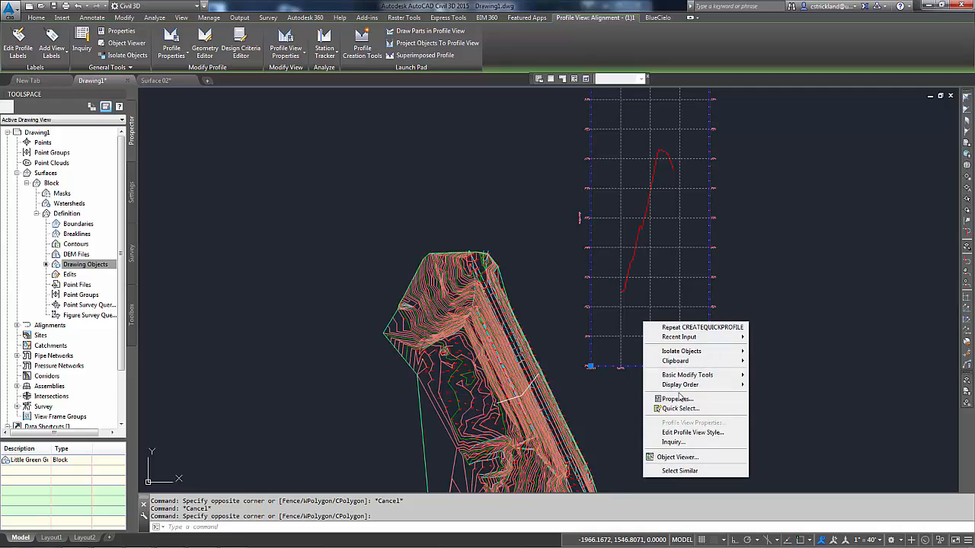
mouse_move(668, 230)
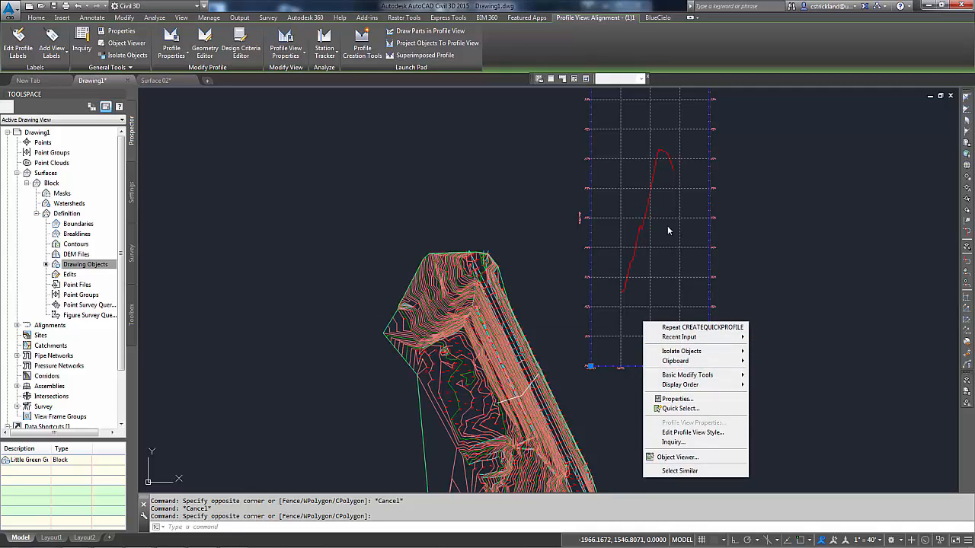
mouse_move(689, 432)
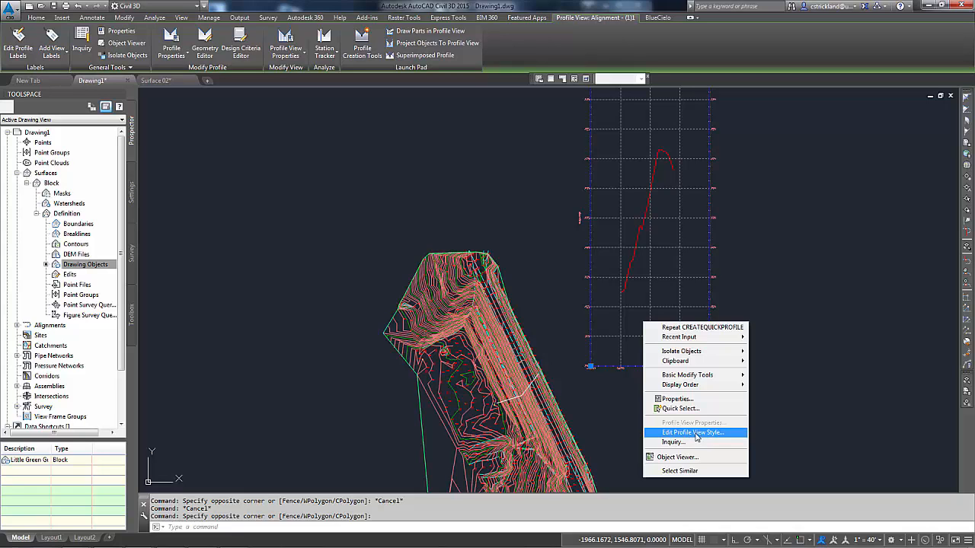
Set the profile view style's Graph vertical scale to 1" = 40' and confirm.
left_click(691, 433)
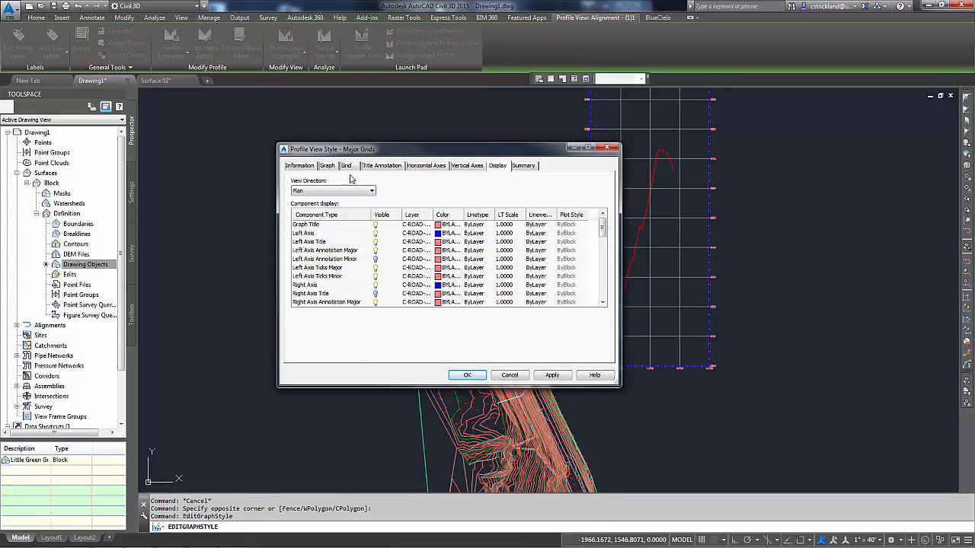
left_click(326, 164)
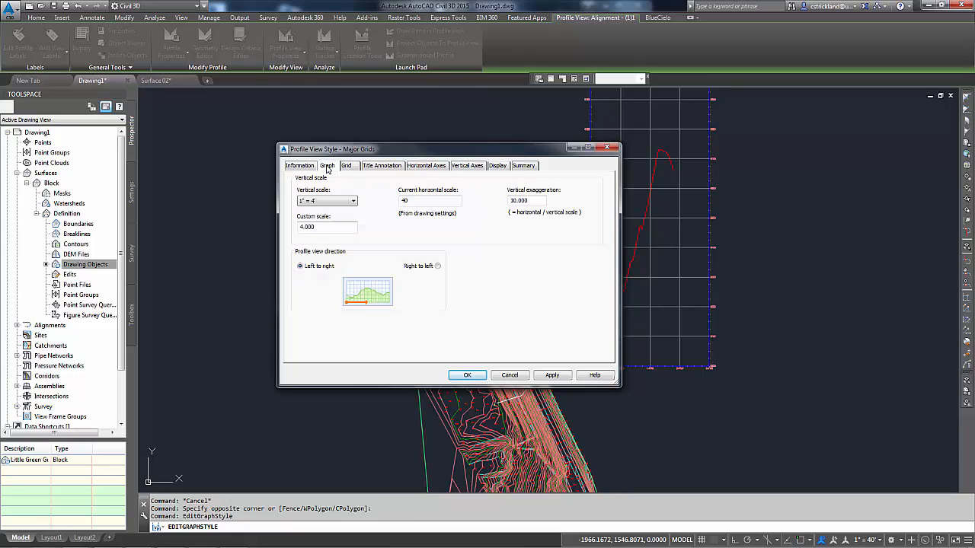
left_click(526, 201)
type("1.000")
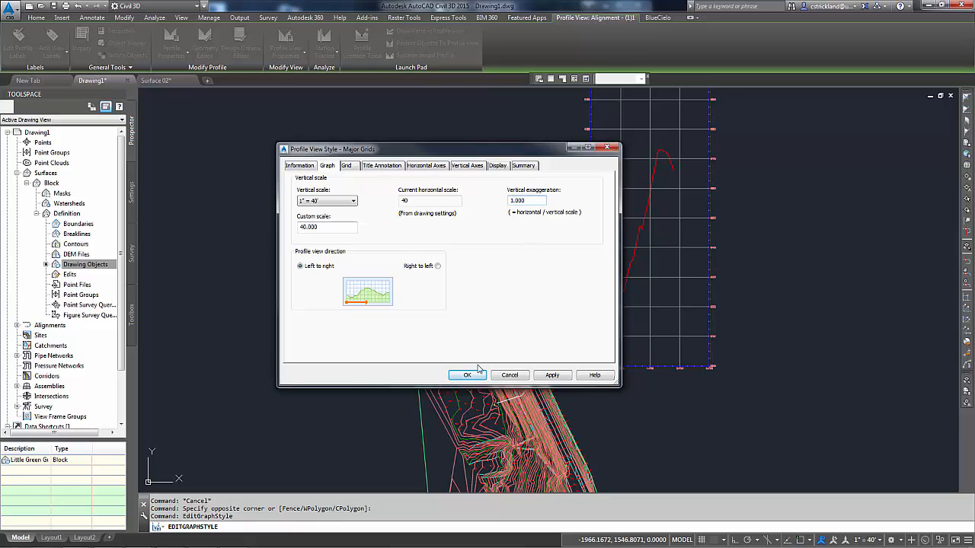
left_click(466, 374)
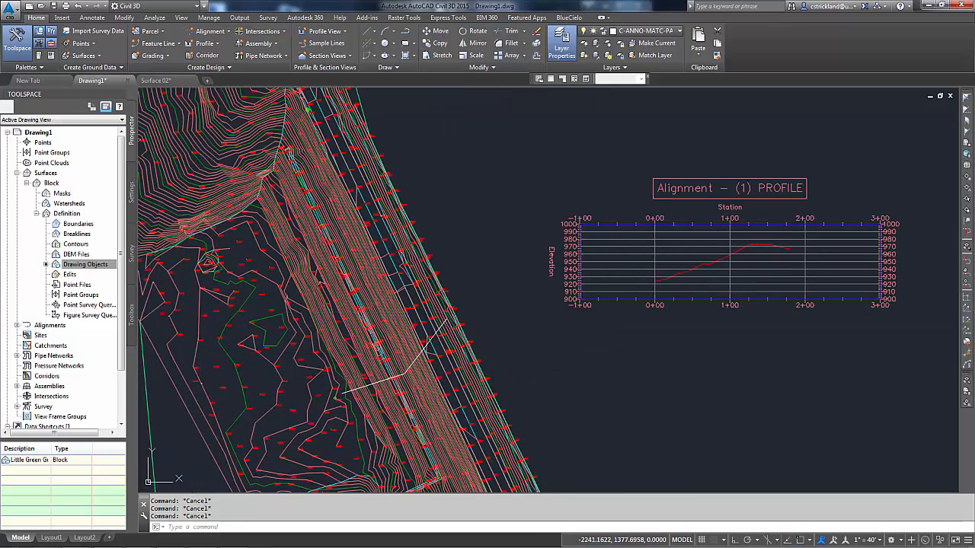
mouse_move(496, 265)
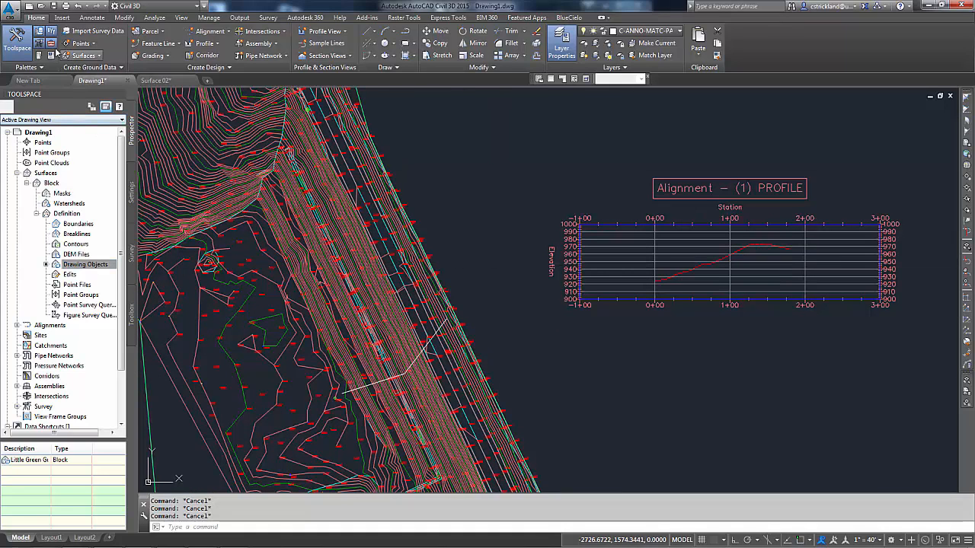
Save the drawing as Project 02 via Save As.
left_click(9, 7)
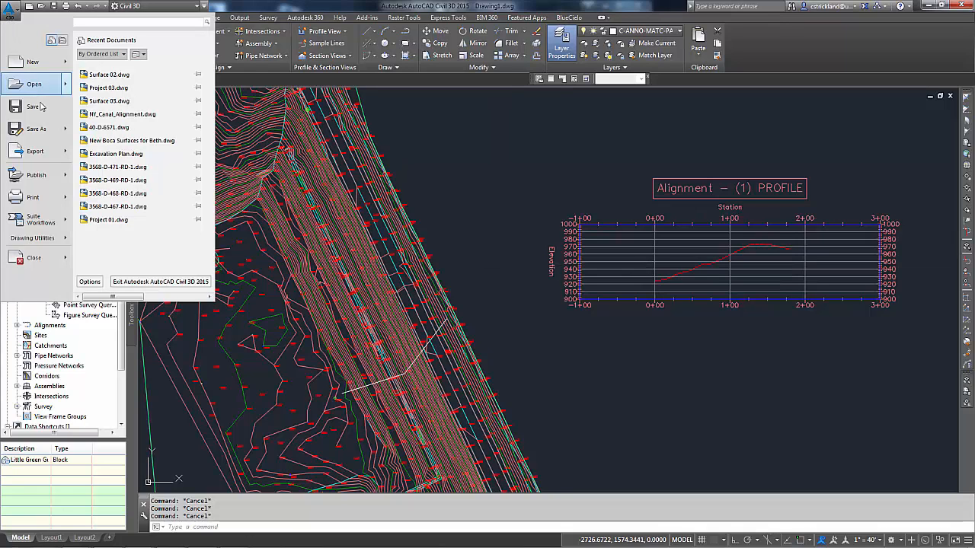
left_click(37, 128)
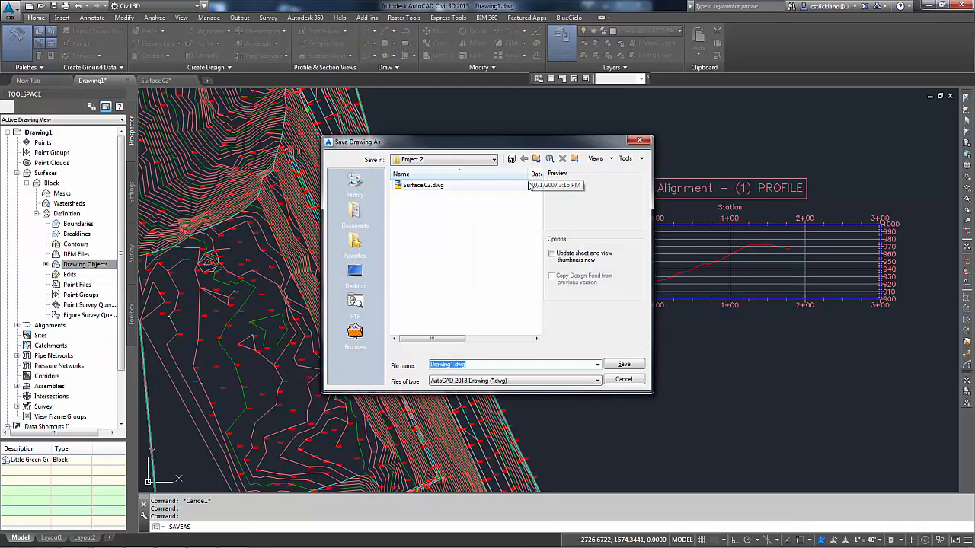
mouse_move(486, 374)
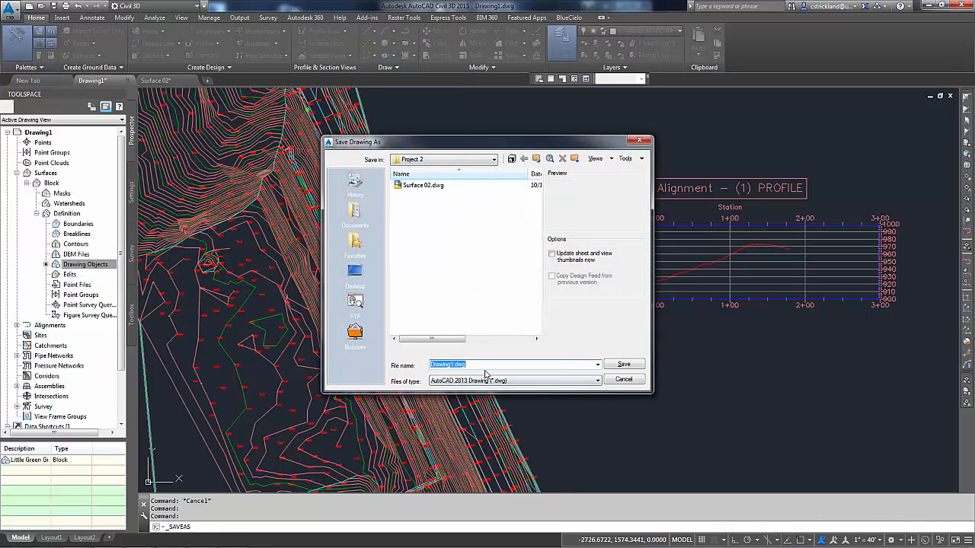
type("Project 02")
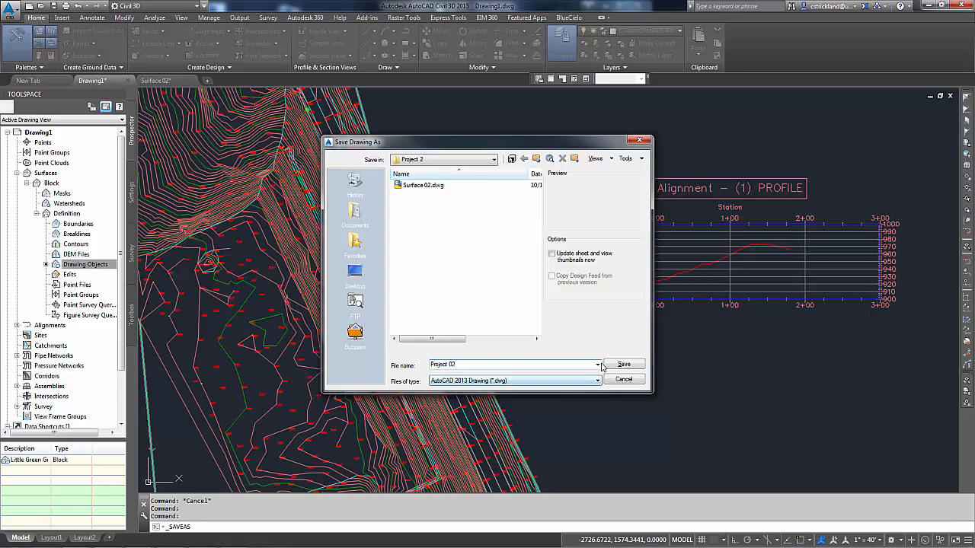
left_click(622, 379)
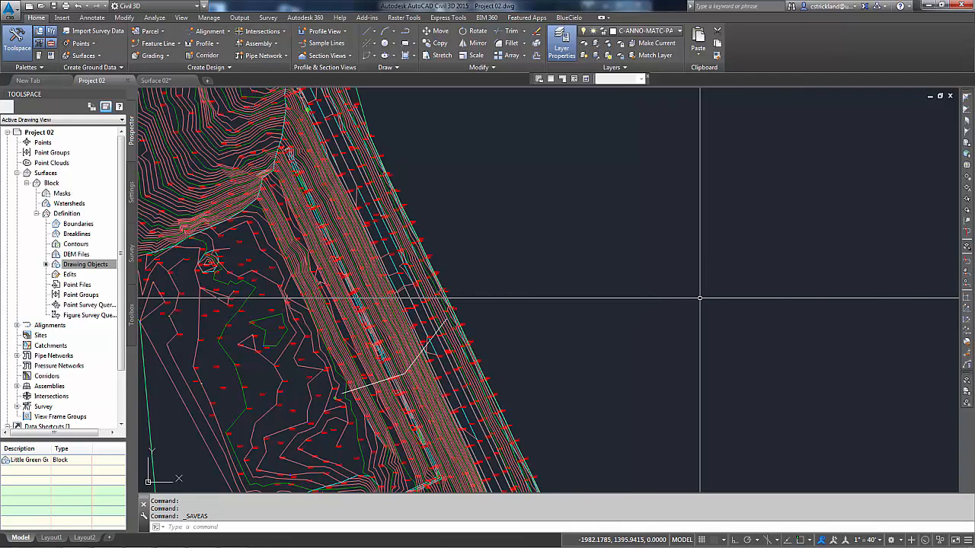
mouse_move(658, 246)
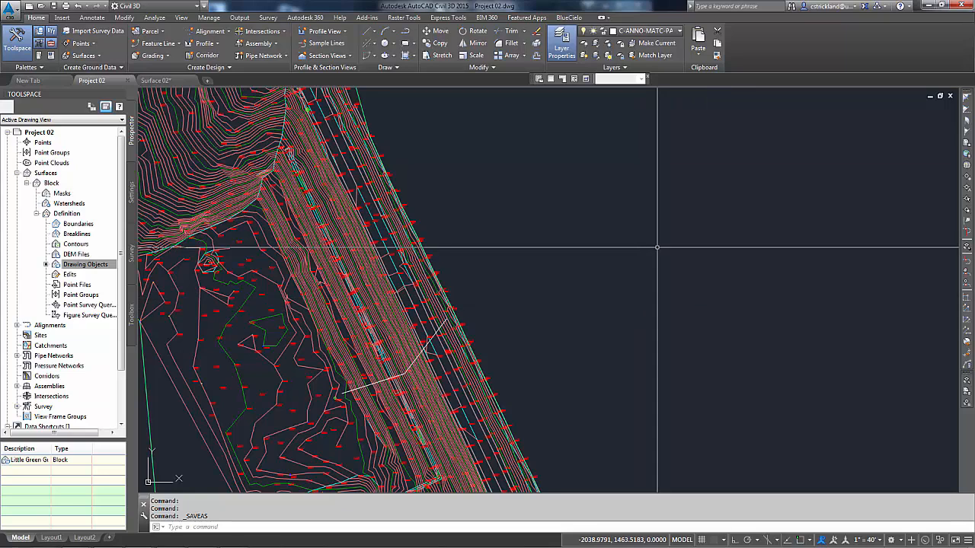
mouse_move(457, 323)
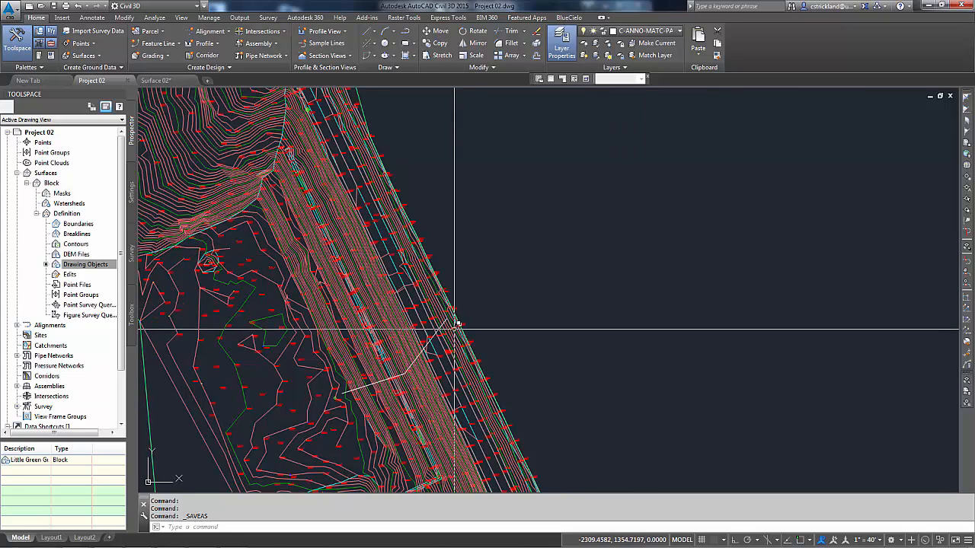
mouse_move(603, 283)
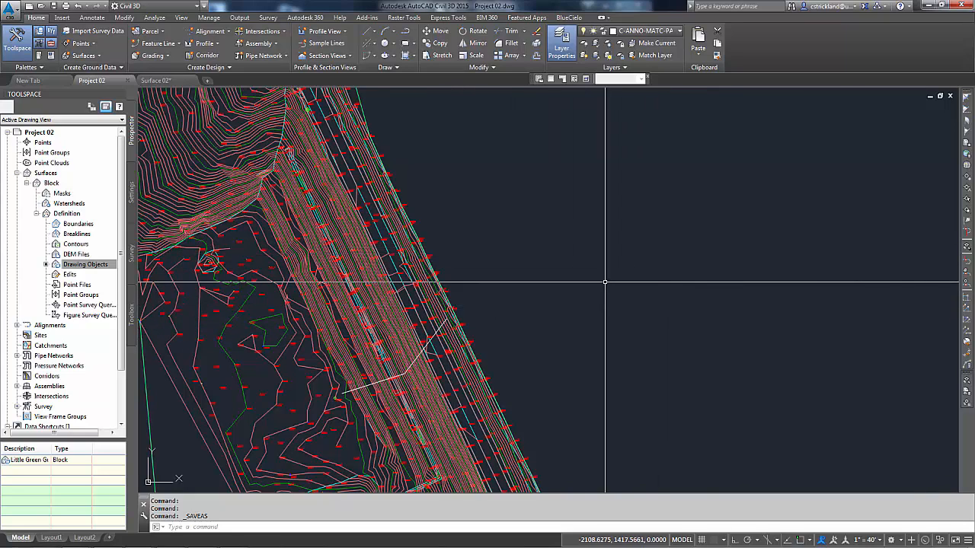
mouse_move(438, 352)
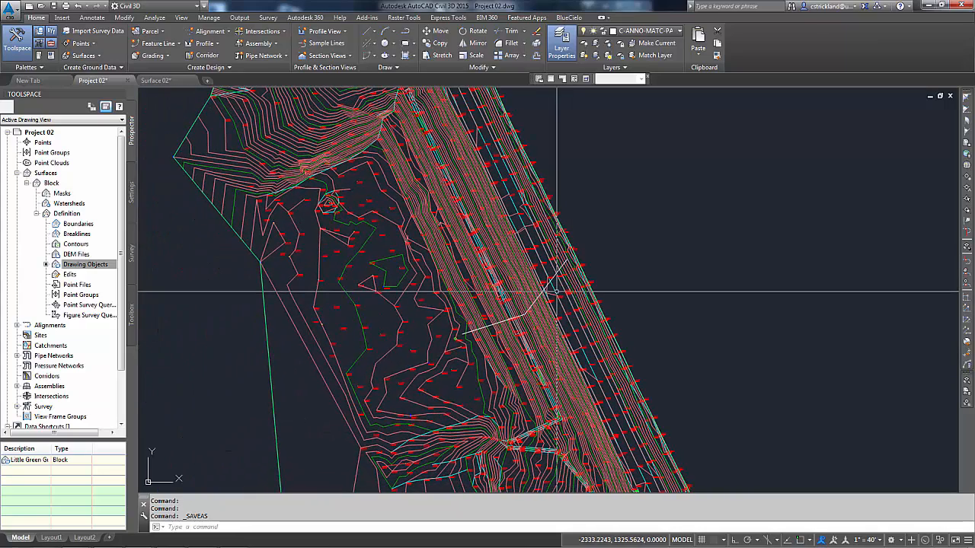
mouse_move(552, 289)
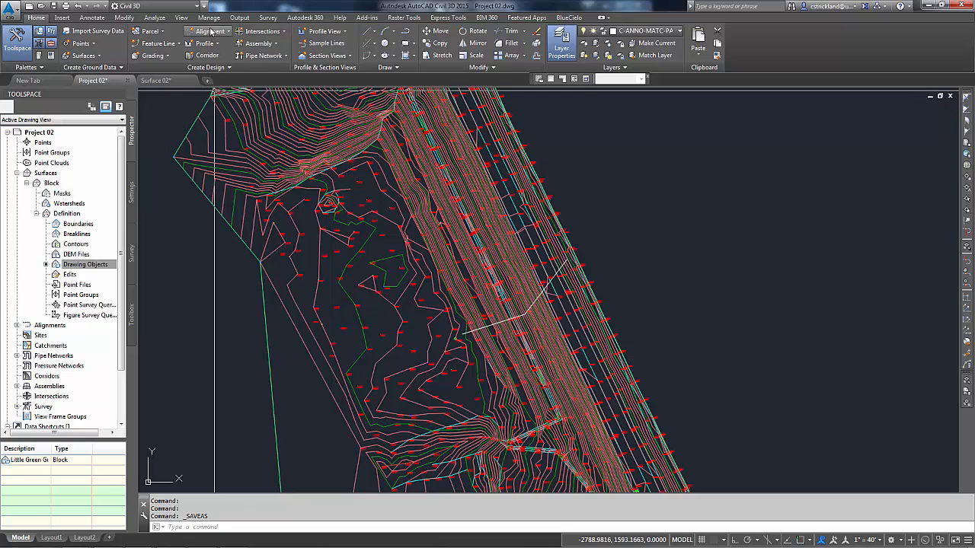
Create an alignment from the dam-face polyline and name it Face of Dam.
left_click(210, 30)
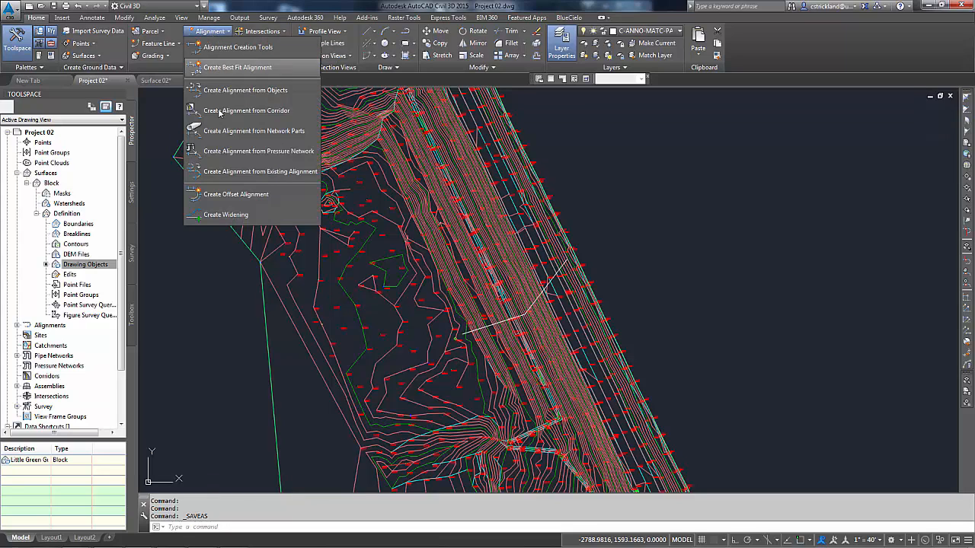
left_click(245, 90)
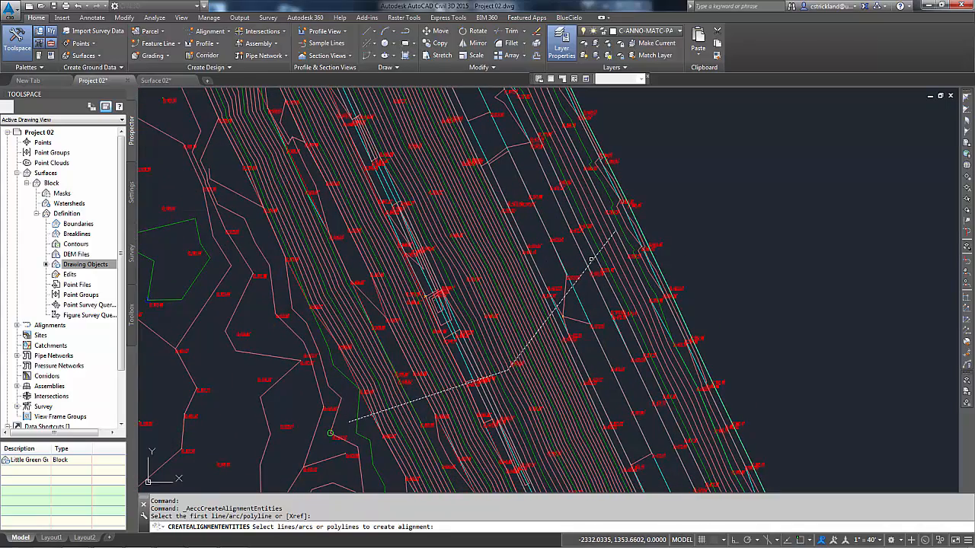
left_click(505, 373)
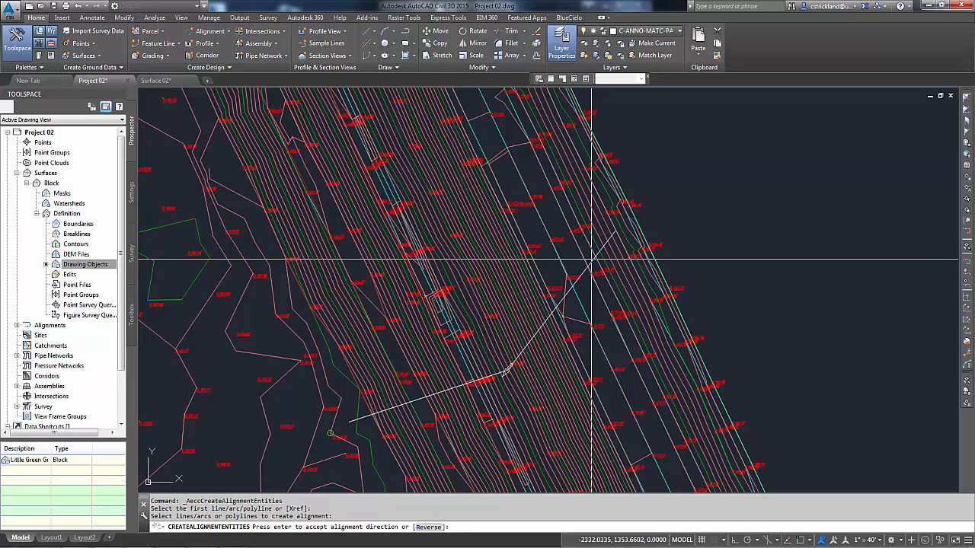
mouse_move(636, 282)
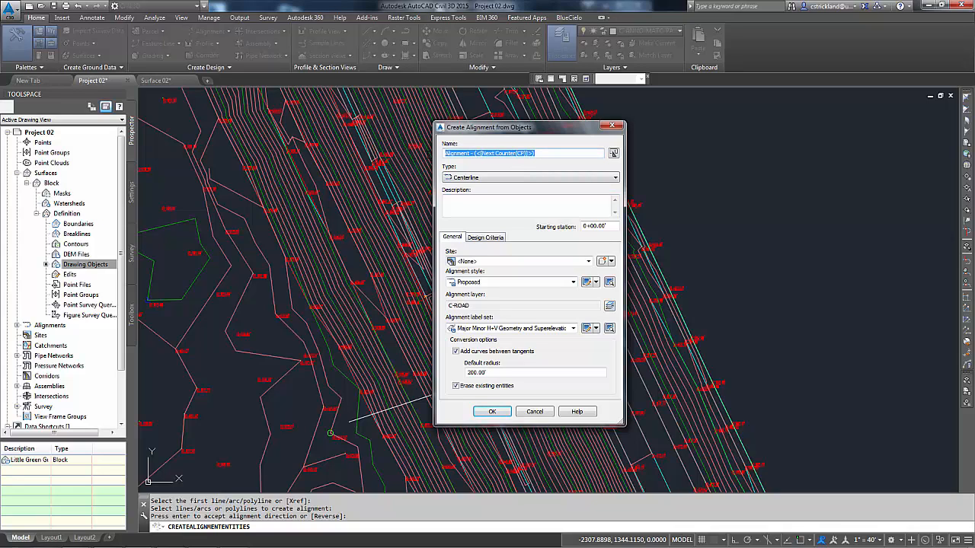
type("Face of Dam")
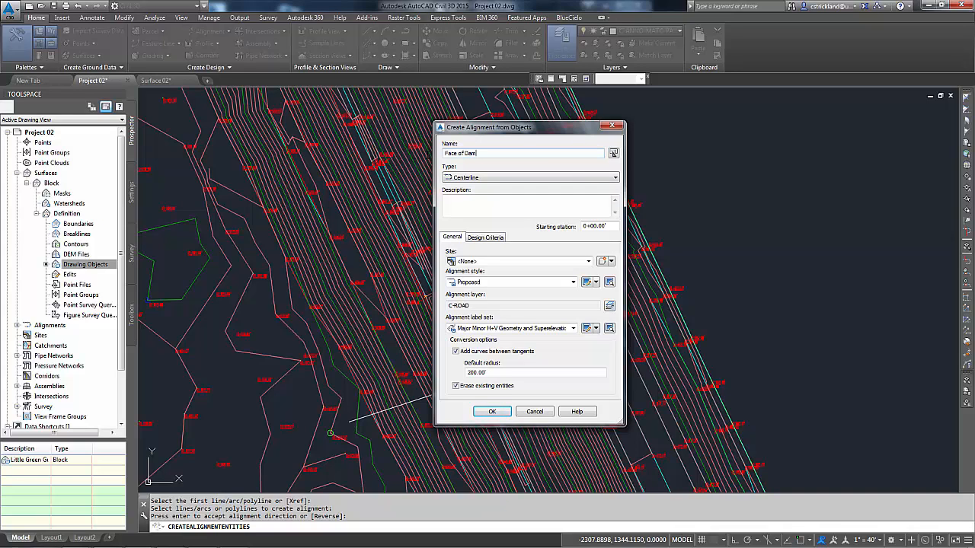
mouse_move(484, 198)
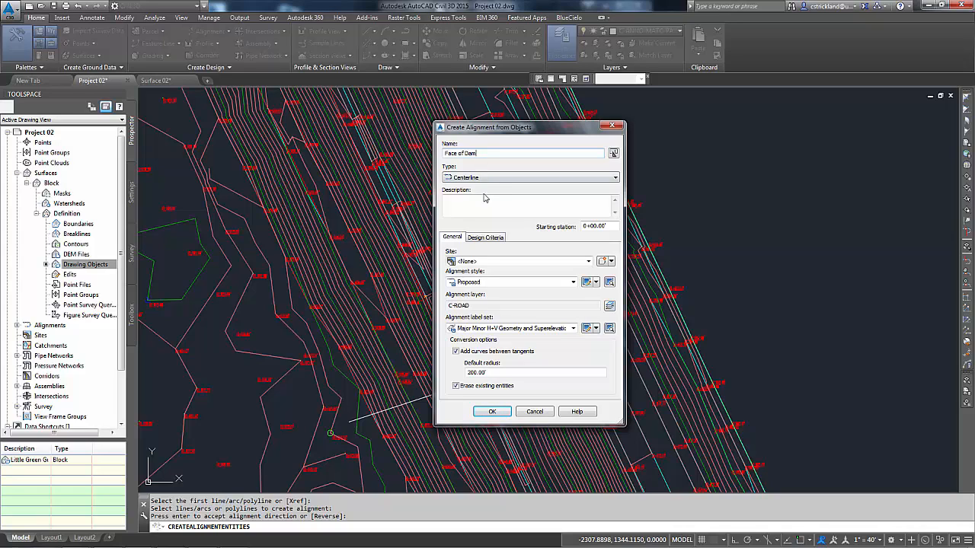
Choose the Major and Minor only label set and confirm the Face of Dam alignment.
left_click(573, 329)
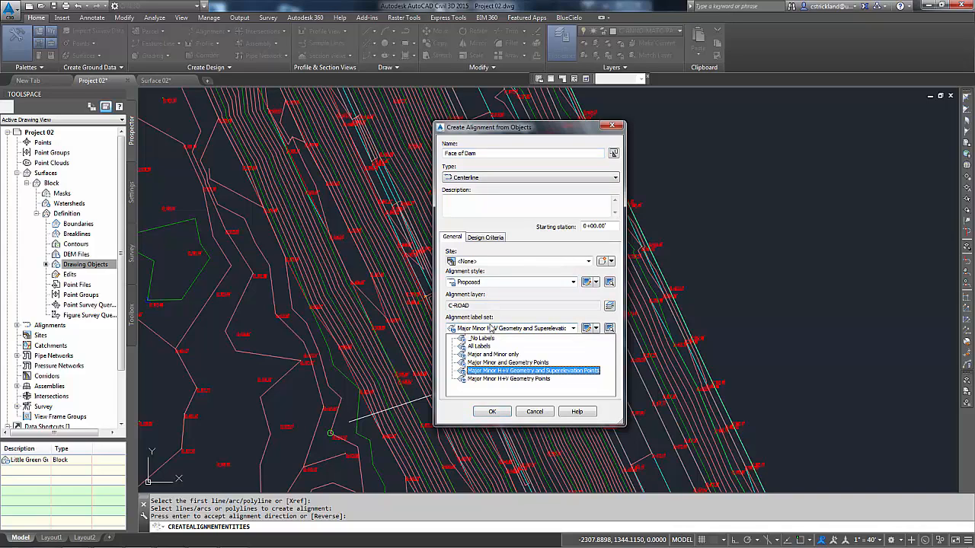
left_click(492, 353)
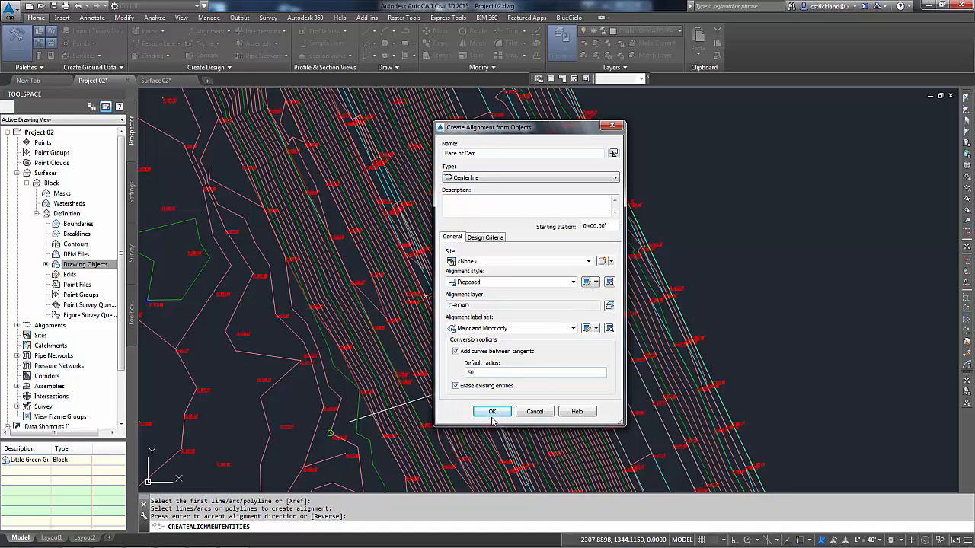
left_click(490, 411)
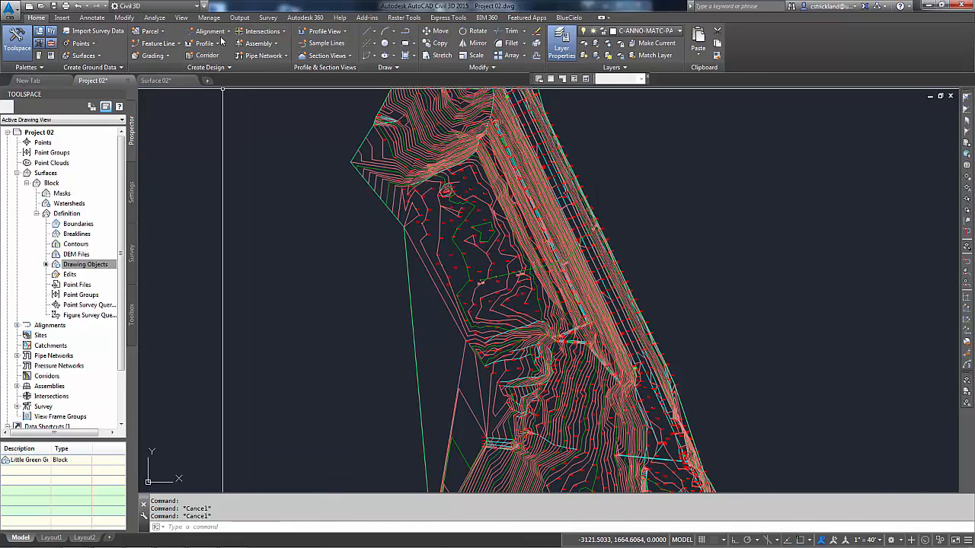
Add a Block surface profile along Face of Dam and proceed to Draw in Profile View.
left_click(204, 43)
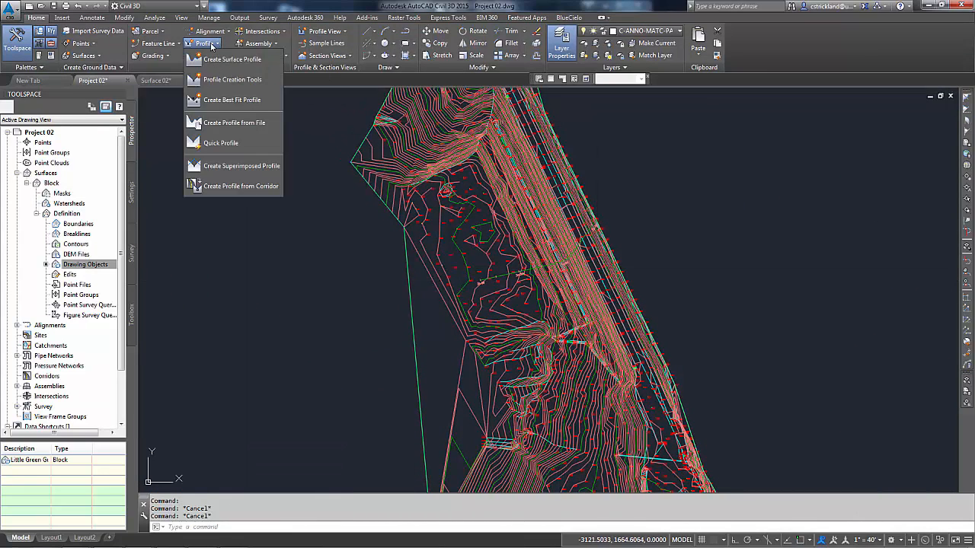
mouse_move(231, 60)
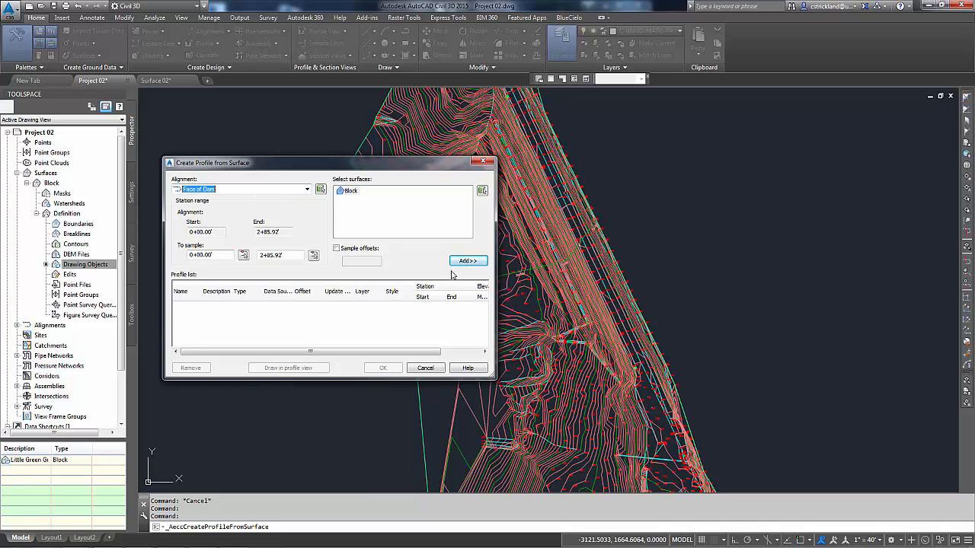
mouse_move(362, 256)
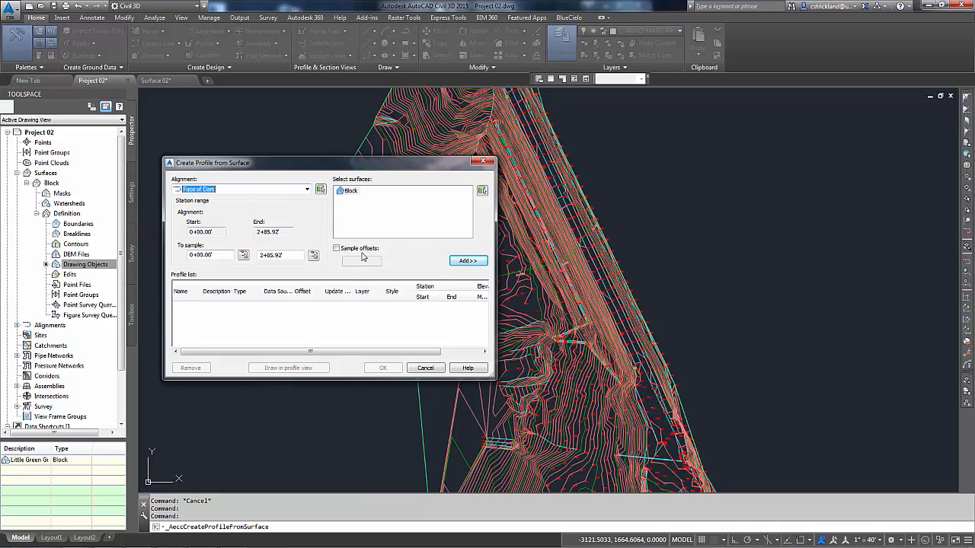
left_click(467, 260)
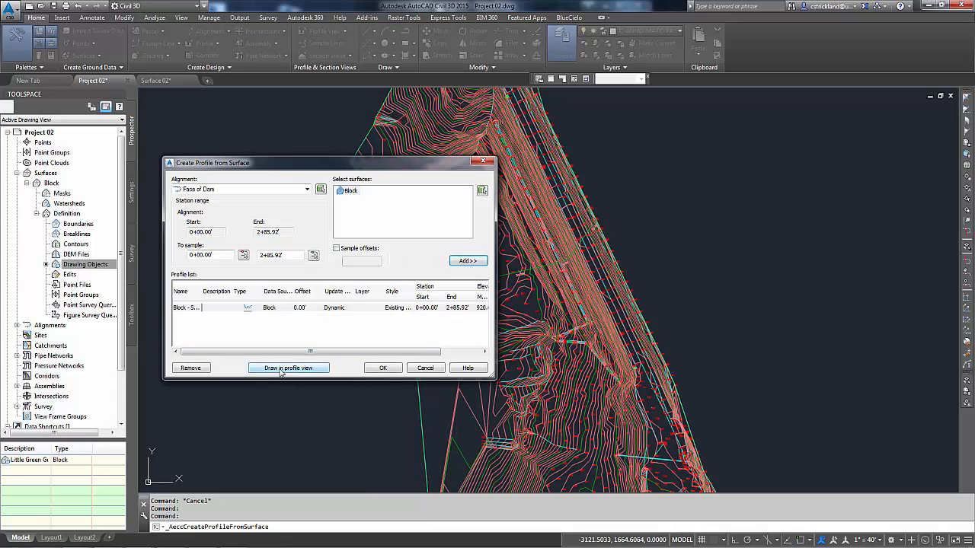
left_click(288, 367)
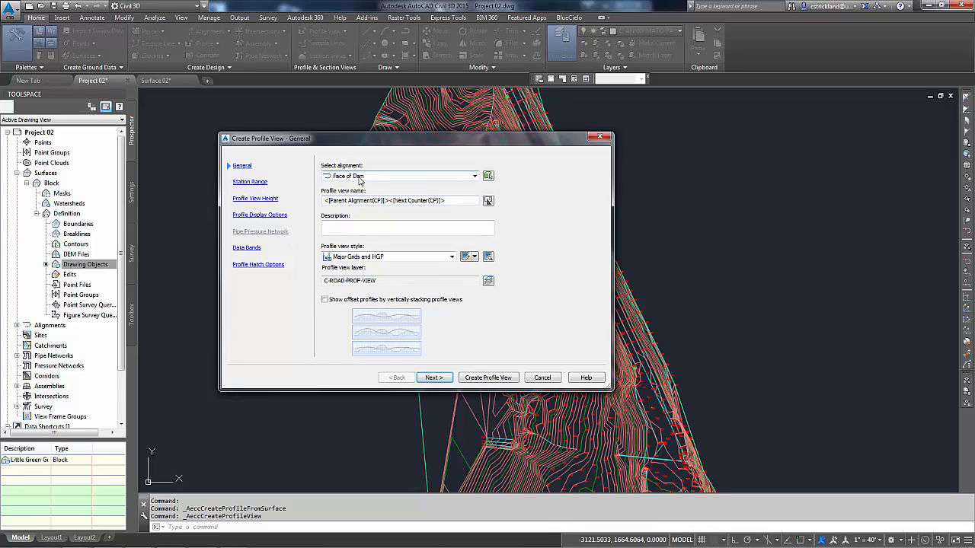
Choose the Major Grids profile view style and review its settings.
left_click(451, 255)
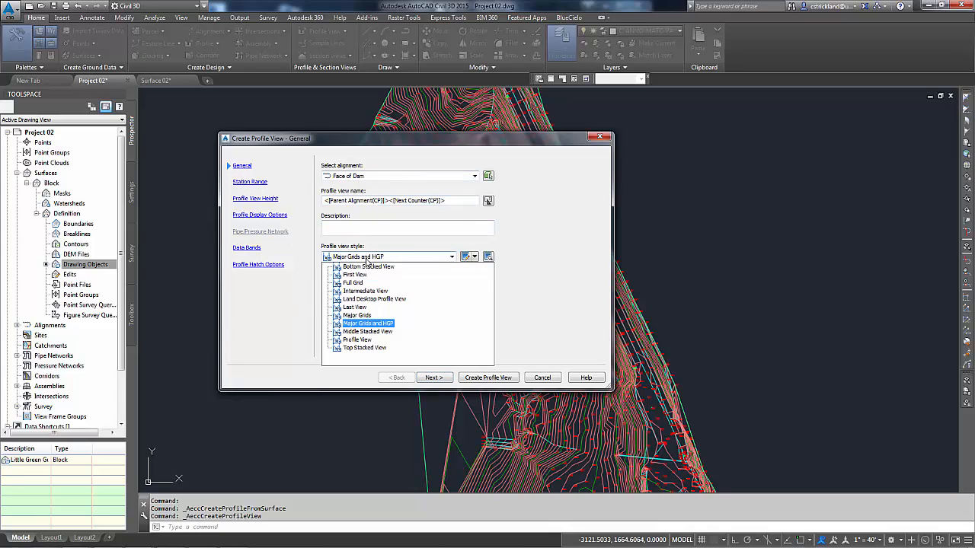
left_click(357, 315)
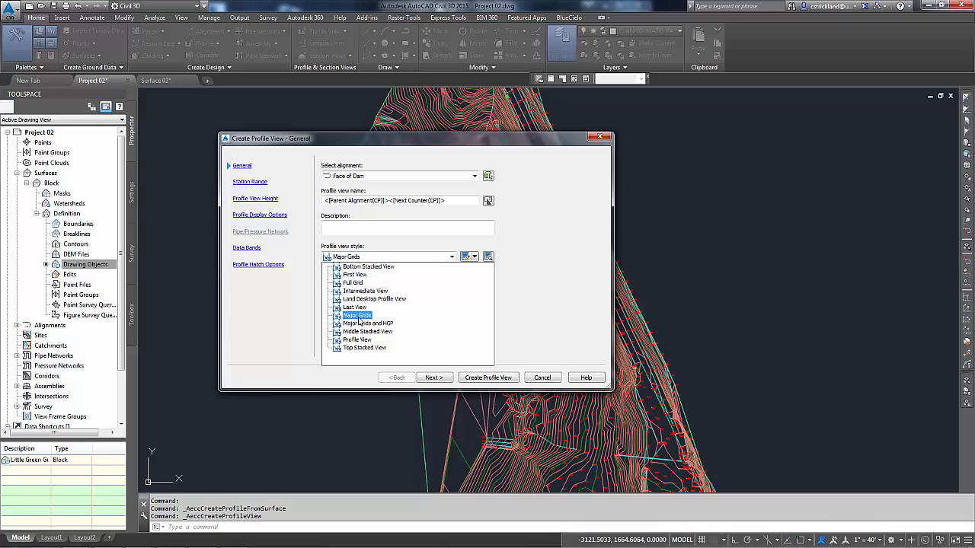
left_click(356, 315)
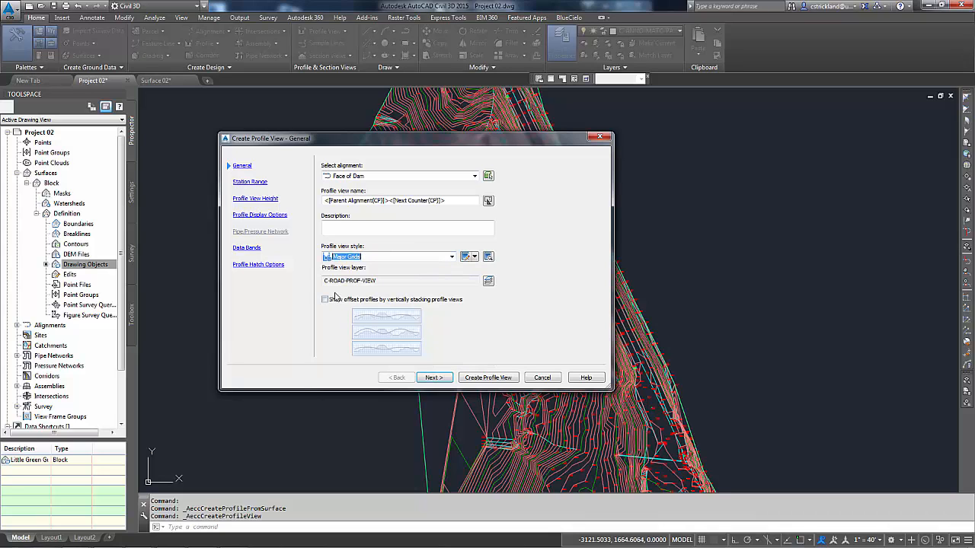
left_click(451, 256)
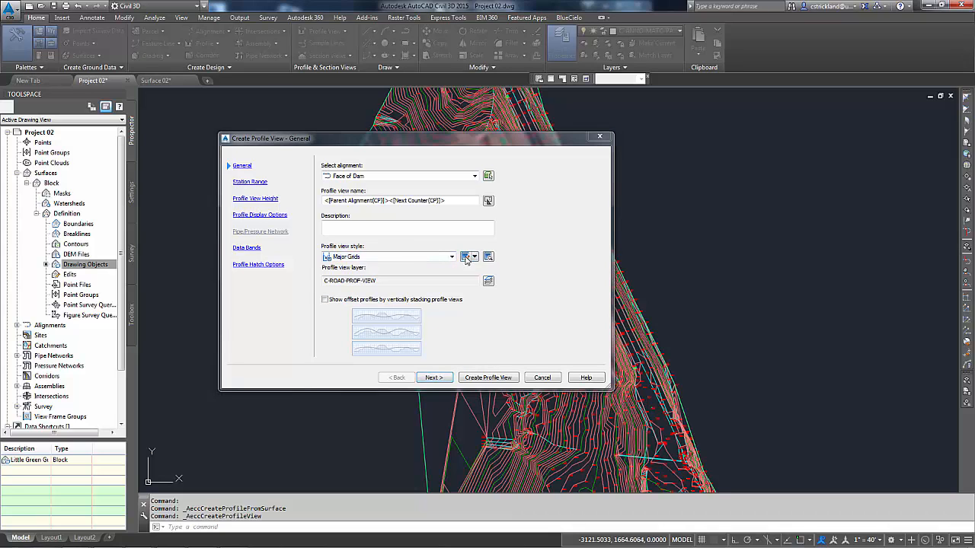
left_click(469, 256)
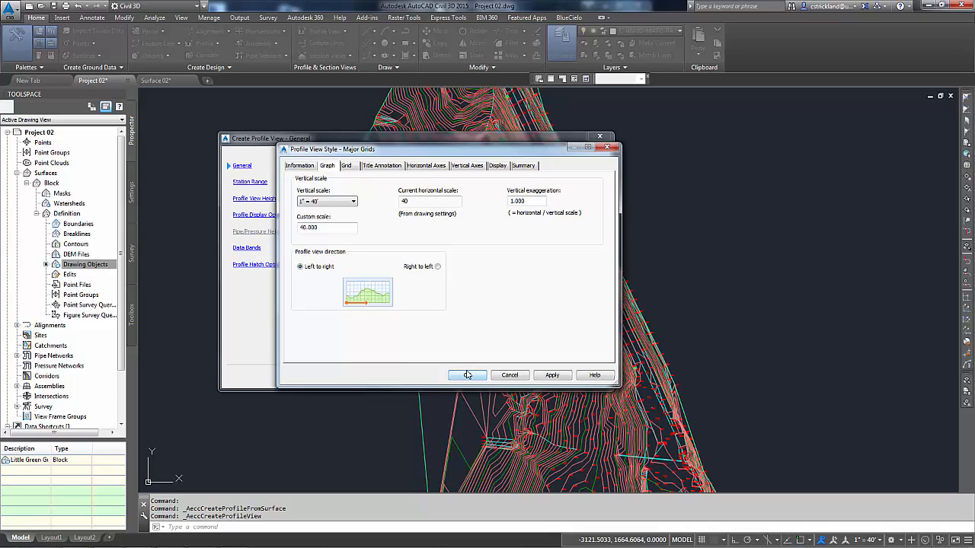
left_click(466, 374)
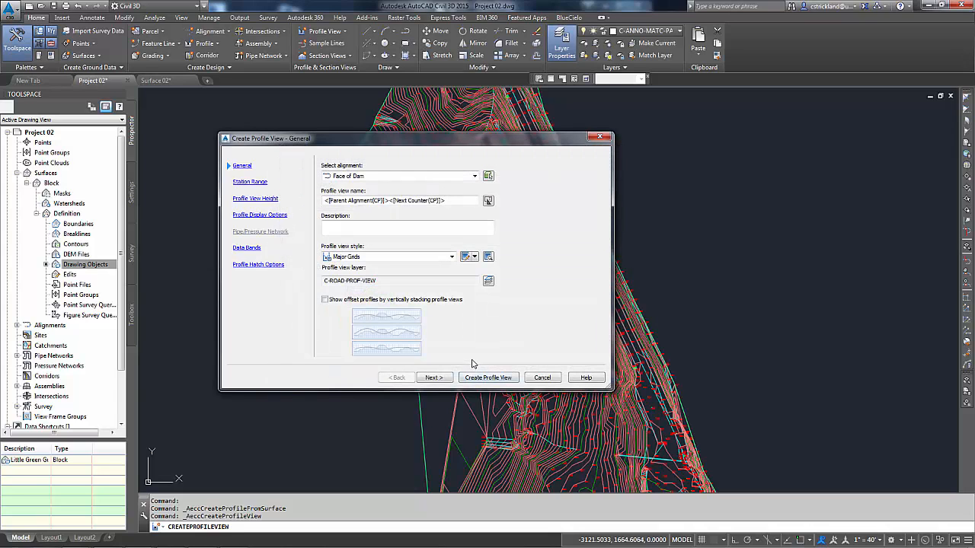
Step through station range, height and display pages, set no data bands, and create the profile view.
left_click(432, 378)
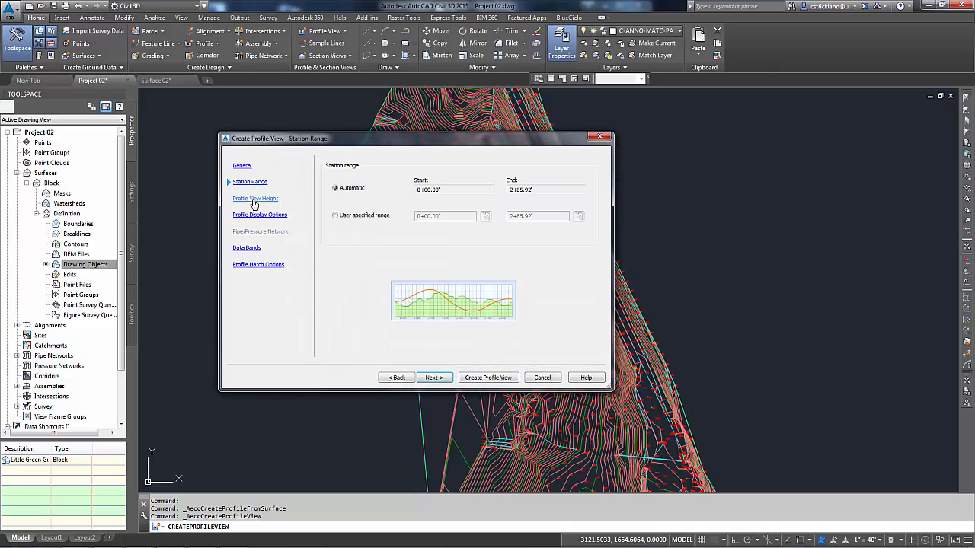
left_click(256, 198)
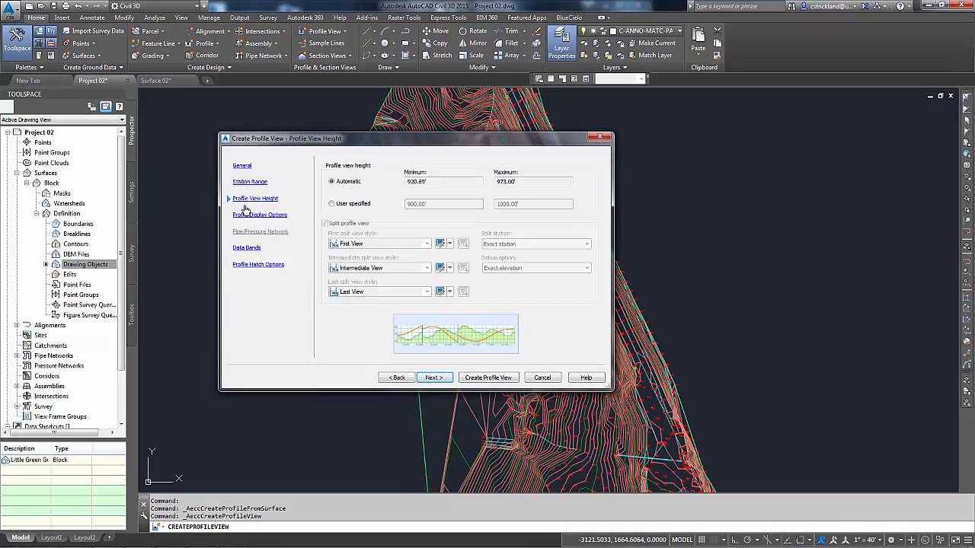
mouse_move(488, 194)
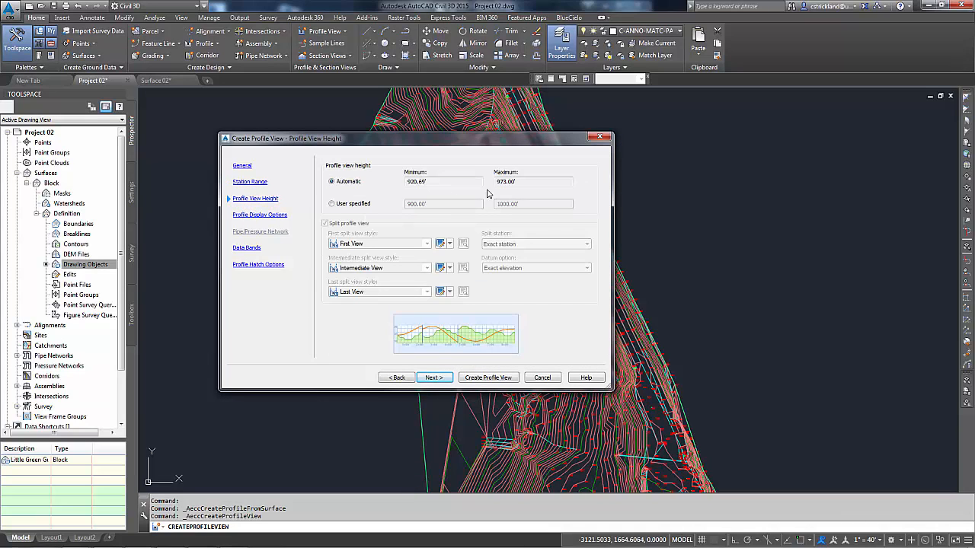
mouse_move(518, 192)
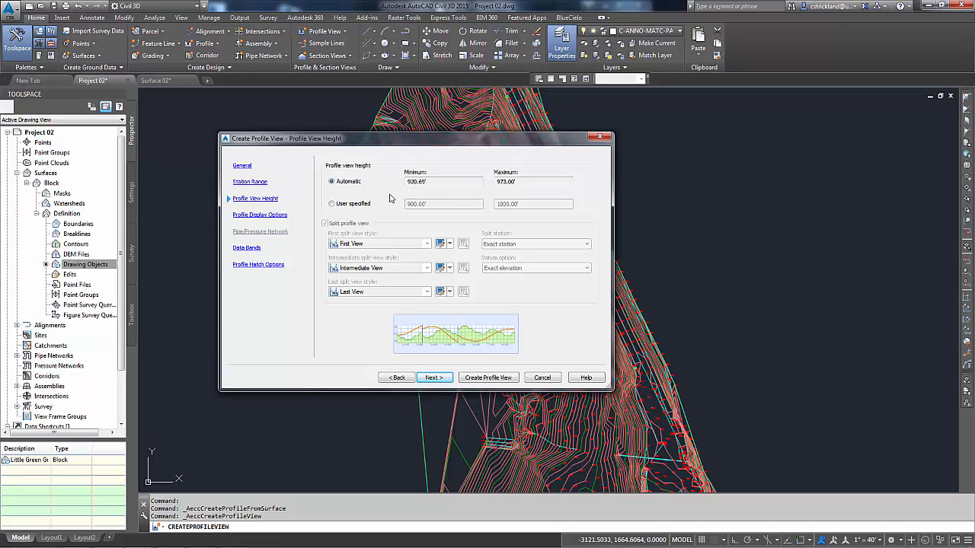
left_click(259, 213)
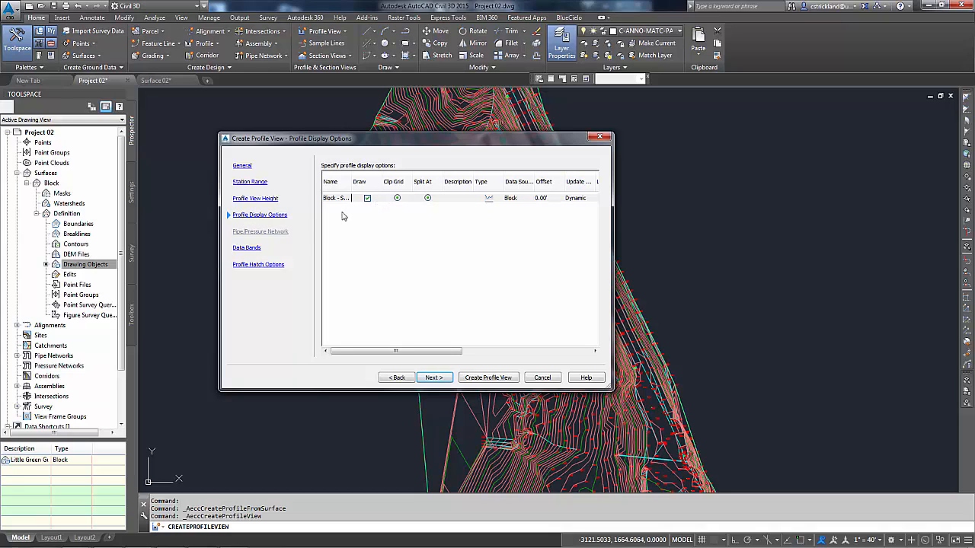
mouse_move(247, 251)
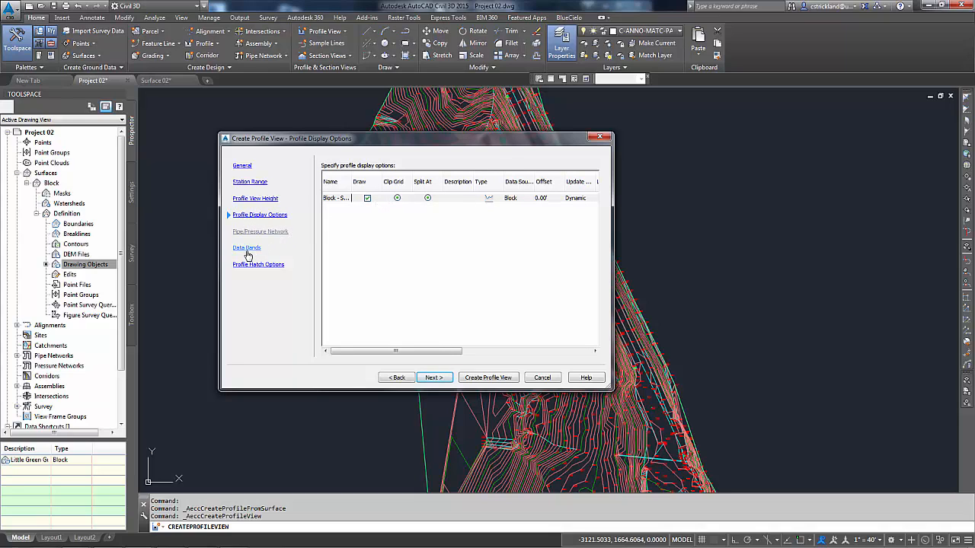
left_click(246, 247)
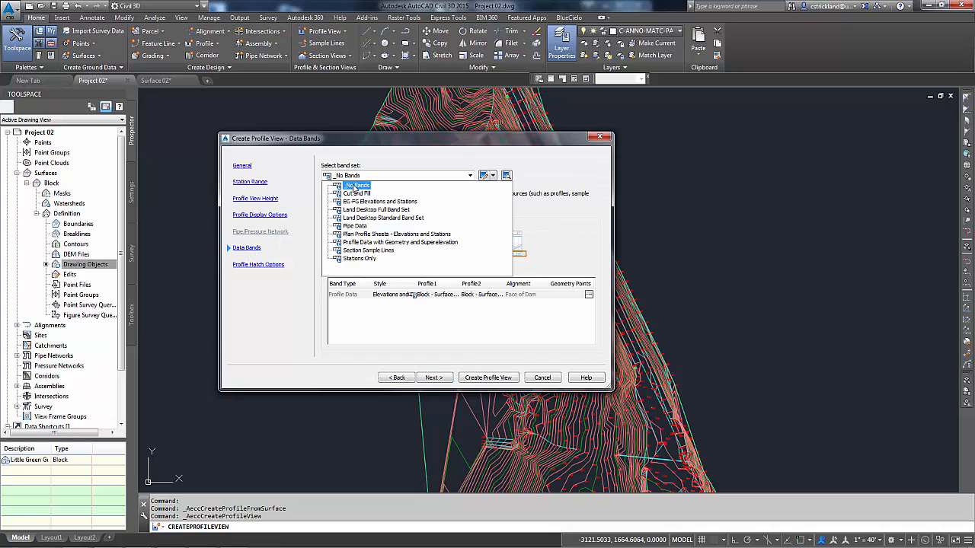
left_click(358, 186)
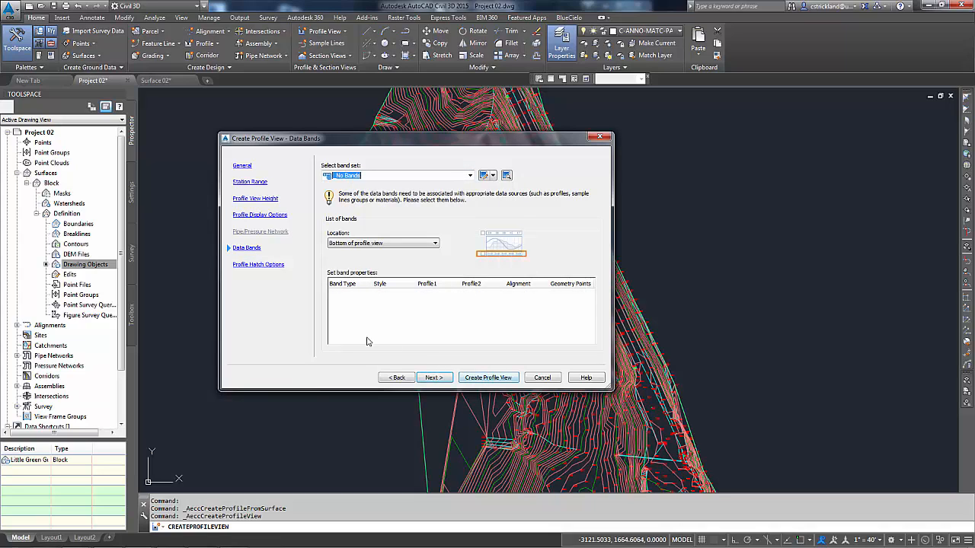
mouse_move(479, 383)
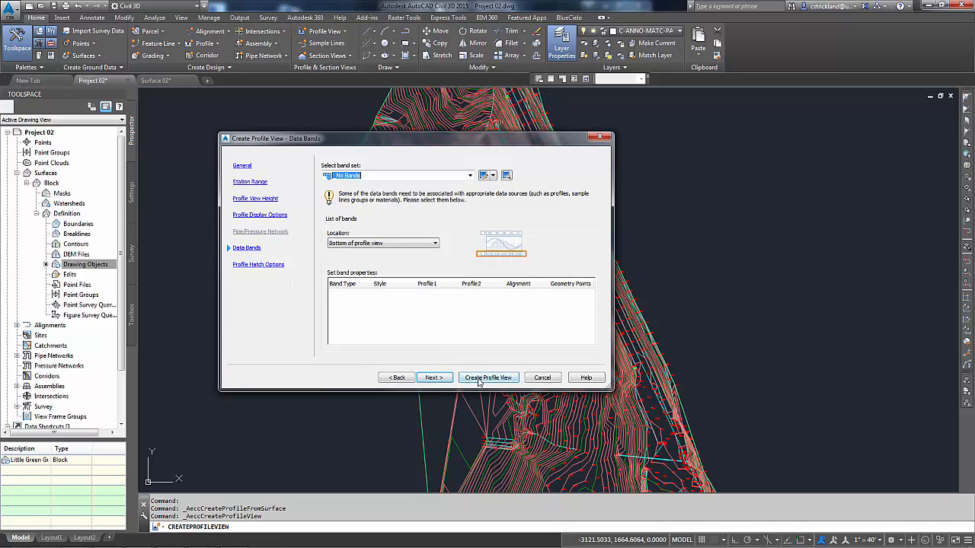
left_click(488, 378)
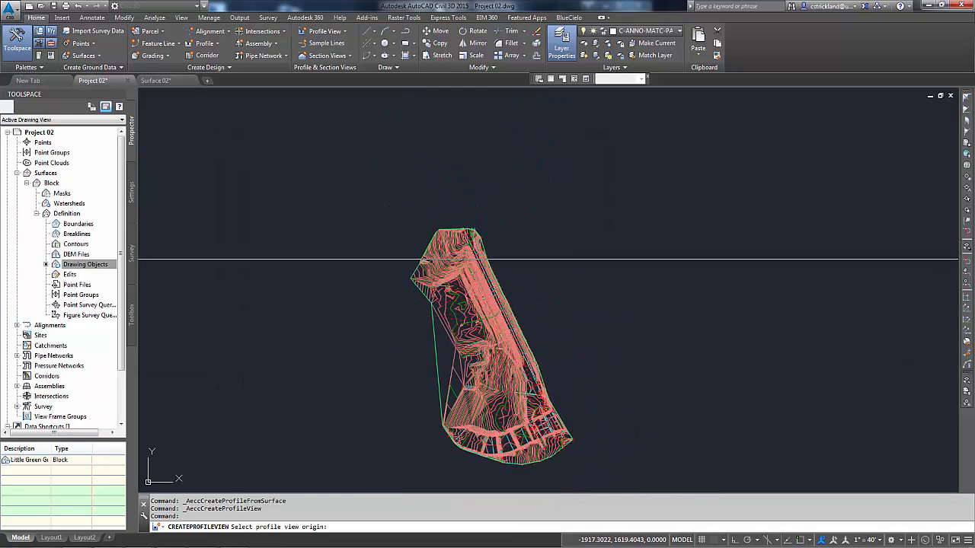
Place the Face of Dam profile view in the drawing and zoom in on the profile line.
left_click(624, 265)
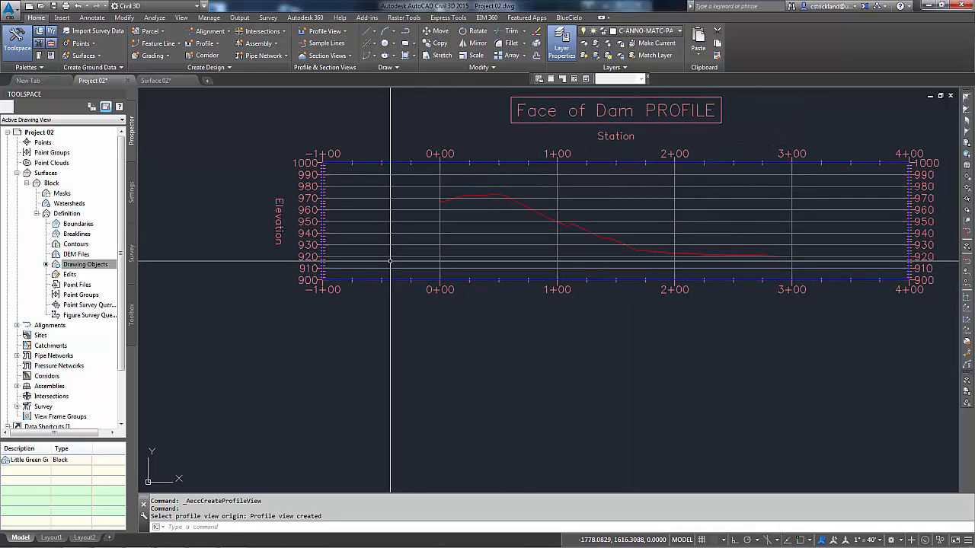
mouse_move(392, 262)
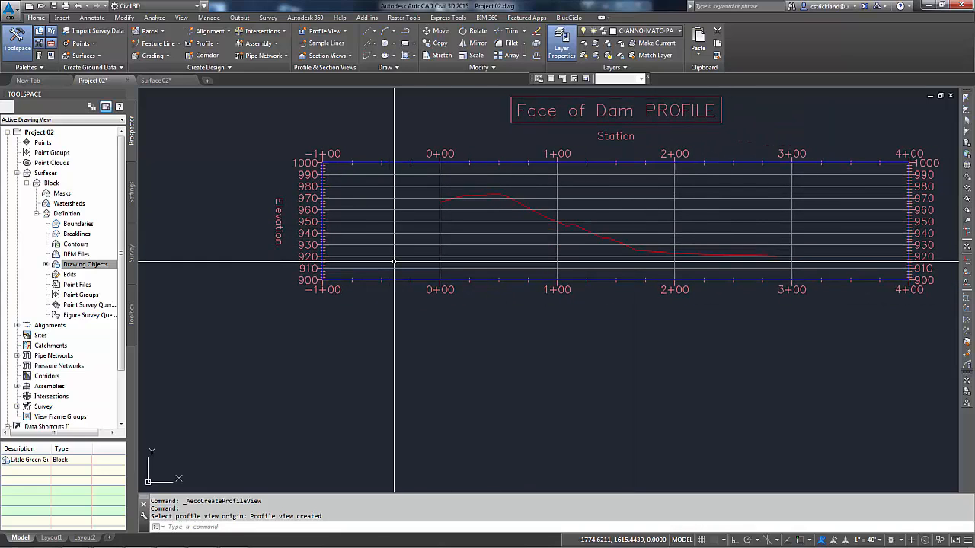
mouse_move(384, 262)
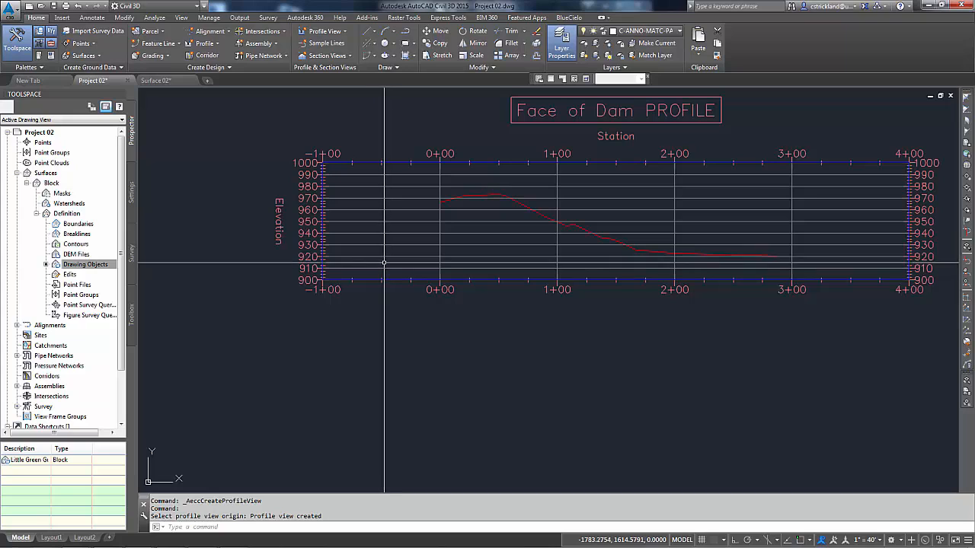
mouse_move(384, 265)
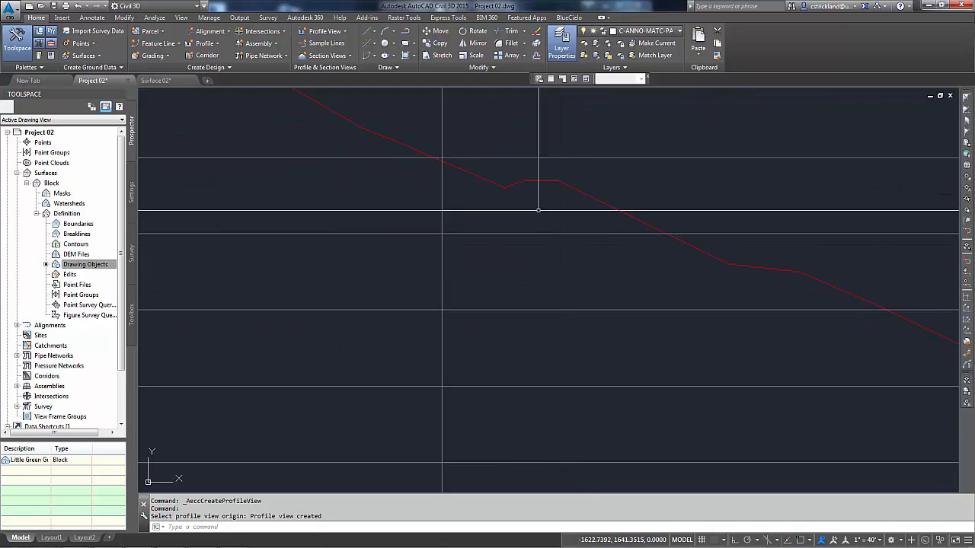
left_click(661, 291)
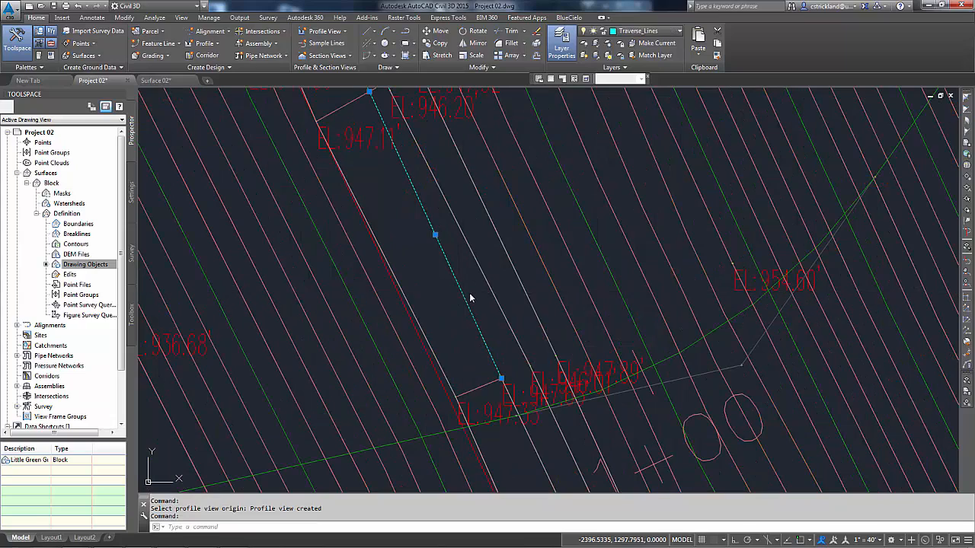
right_click(469, 297)
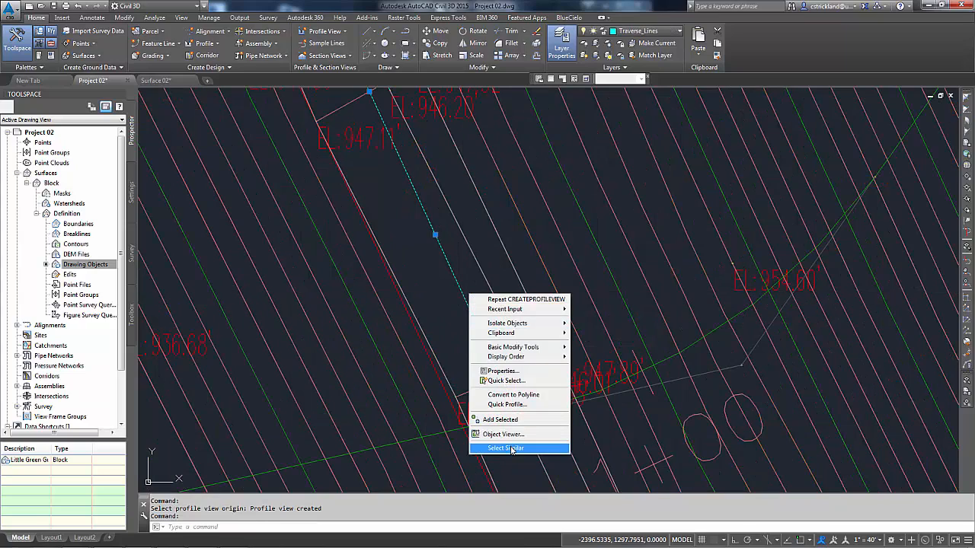
left_click(506, 447)
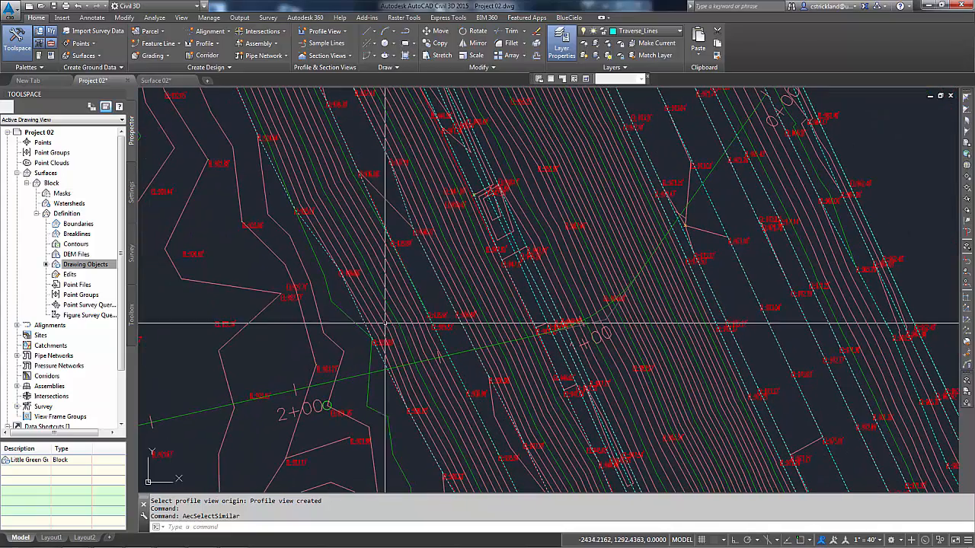
mouse_move(434, 310)
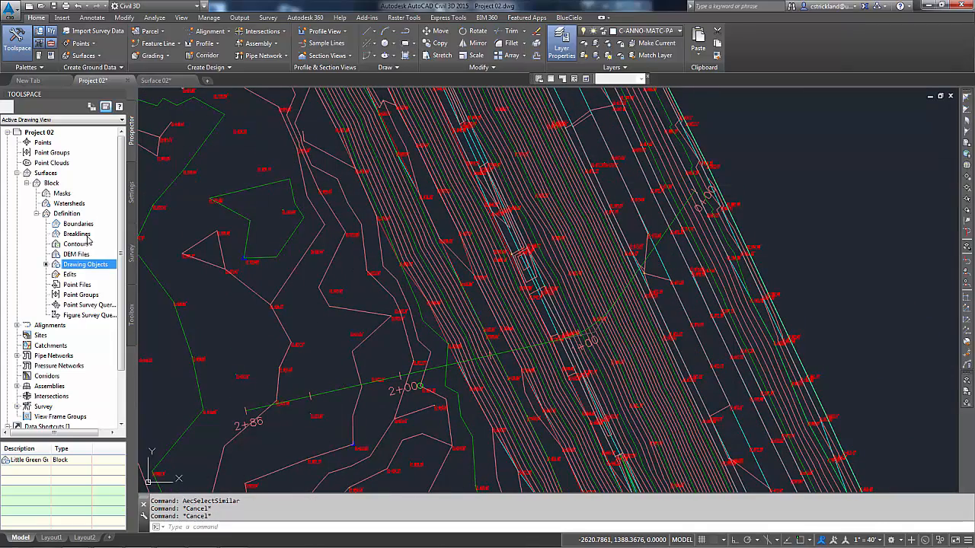
Add a Standard breakline described 'Dam face' with supplementing distance enabled.
left_click(76, 235)
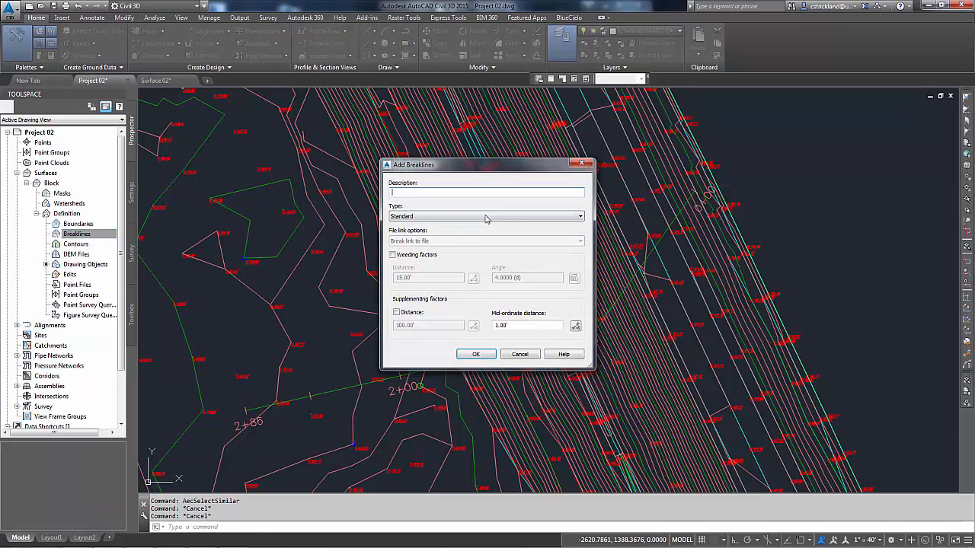
mouse_move(449, 210)
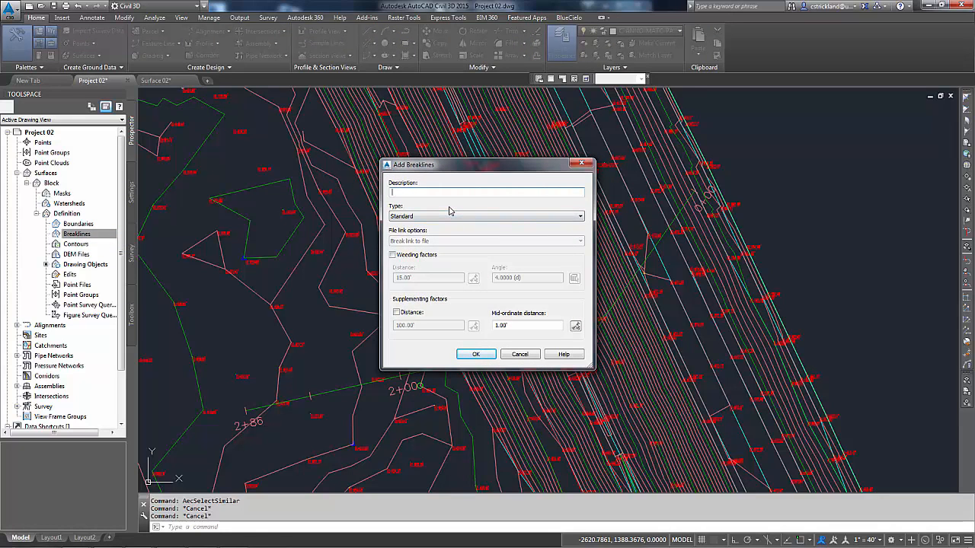
type("Dam")
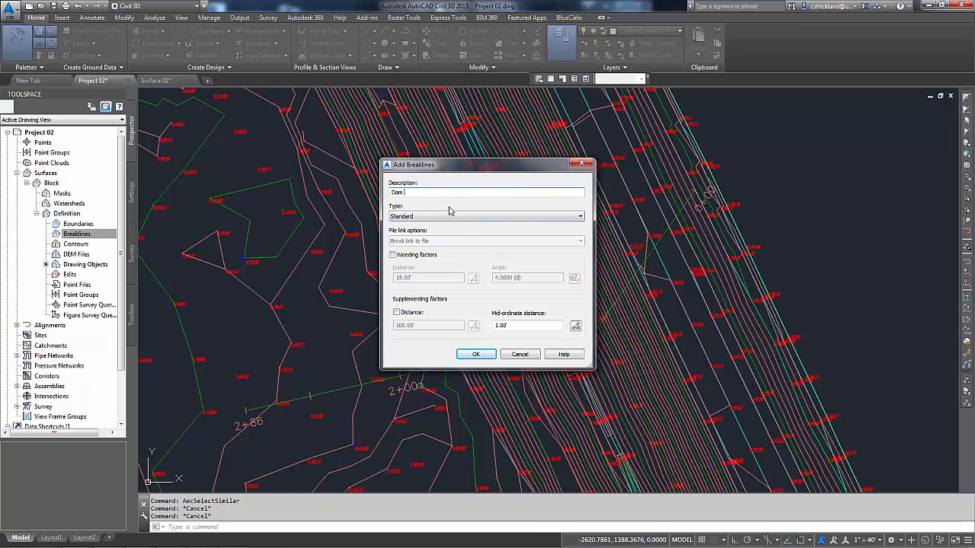
type("face")
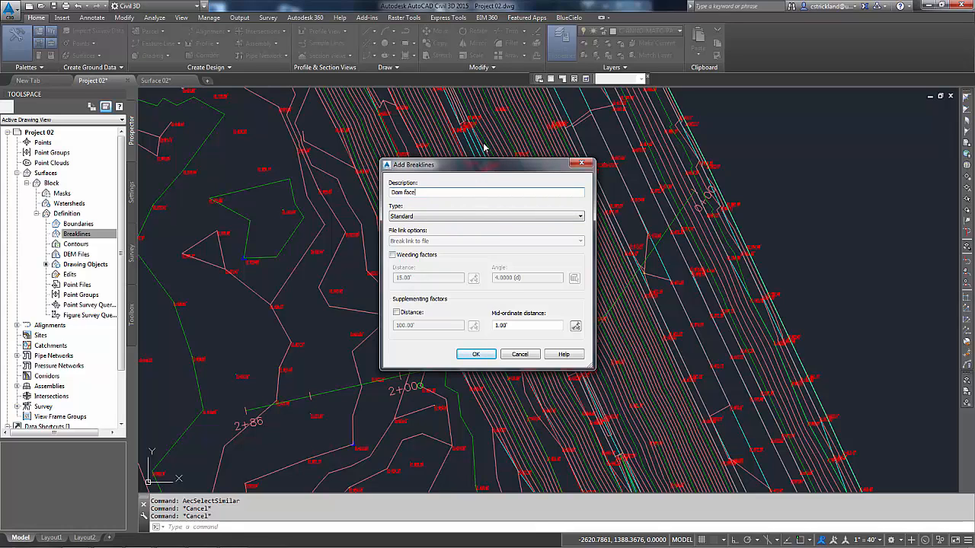
left_click(579, 216)
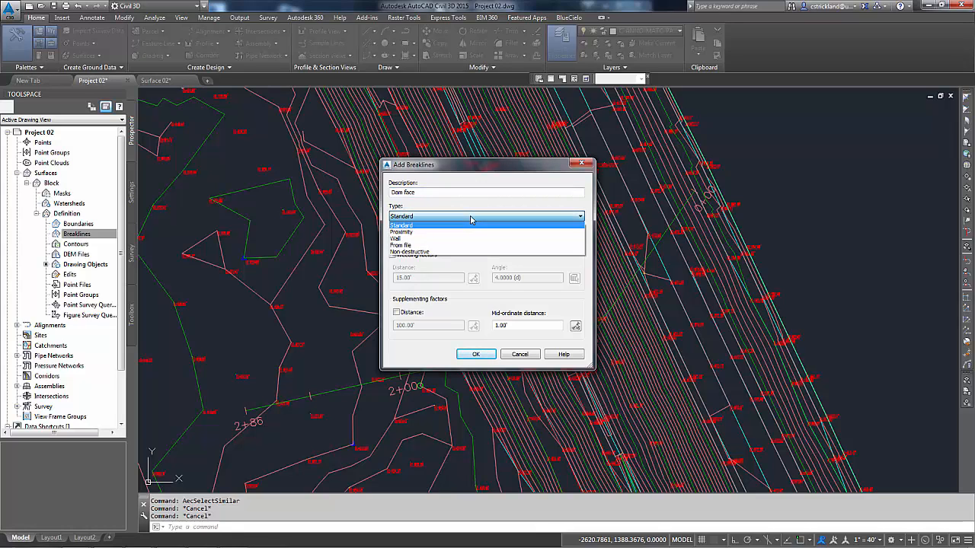
mouse_move(417, 232)
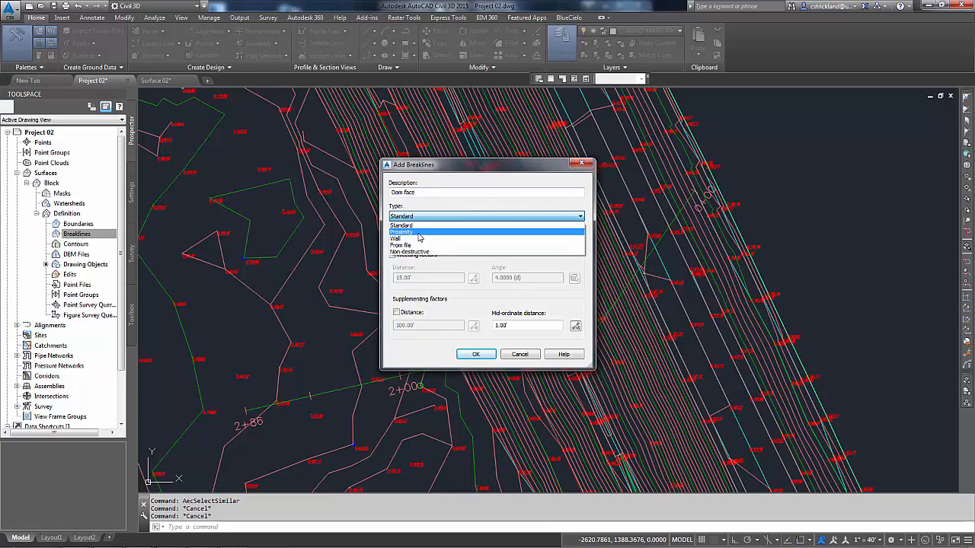
mouse_move(410, 238)
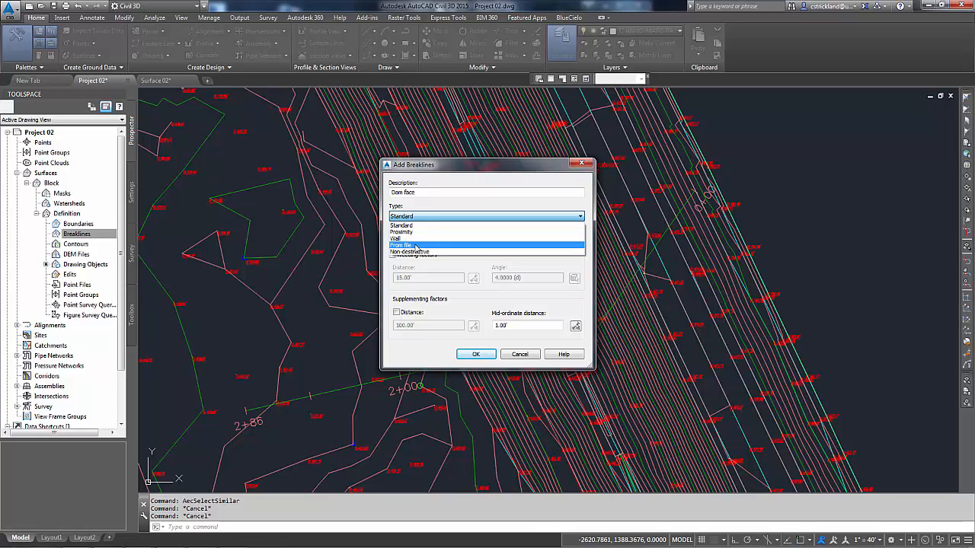
mouse_move(412, 253)
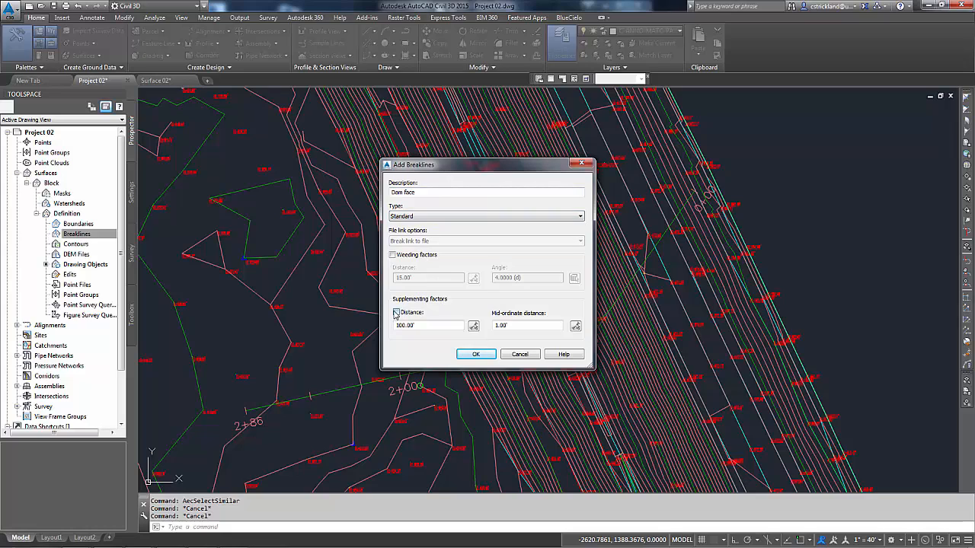
left_click(396, 312)
type("5")
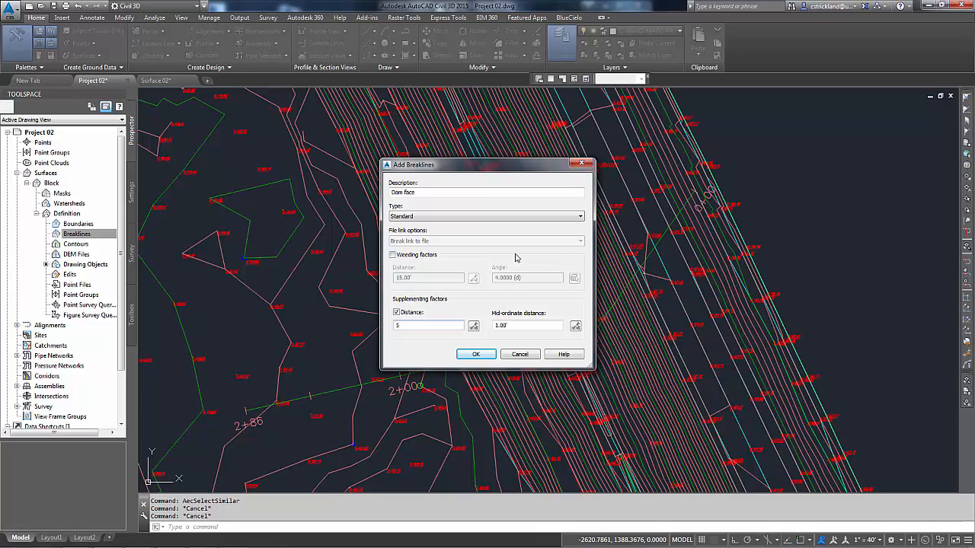
mouse_move(484, 298)
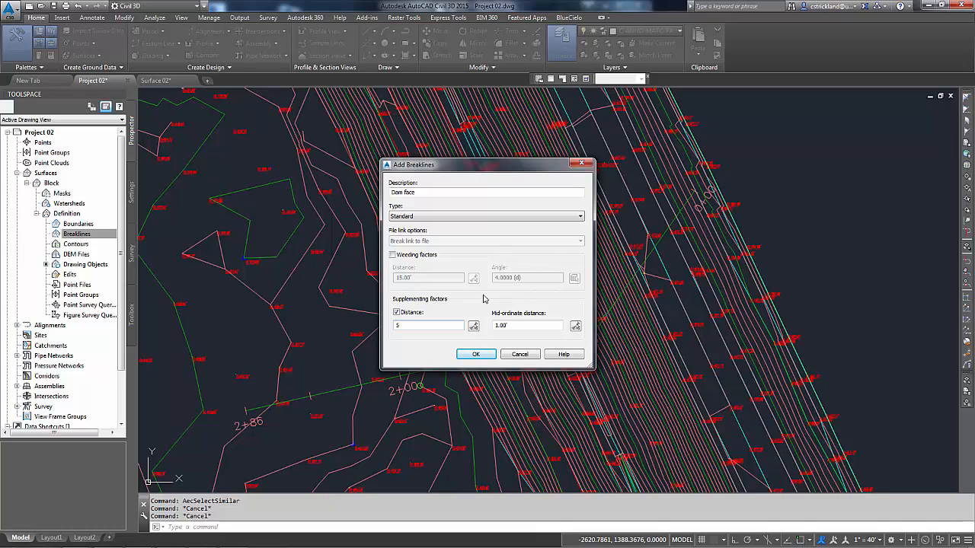
mouse_move(526, 299)
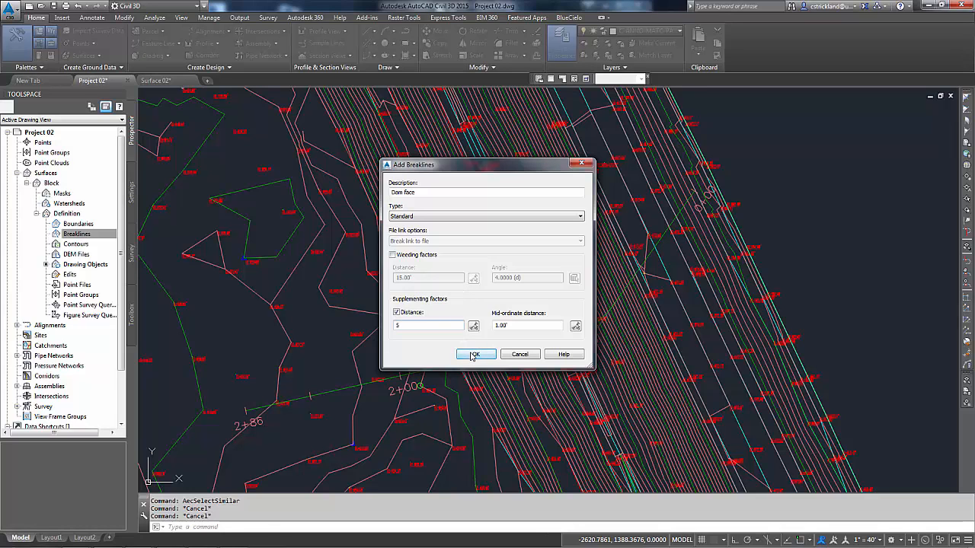
Confirm the Dam Face breakline settings and begin collecting about 74 dam-face lines.
left_click(475, 353)
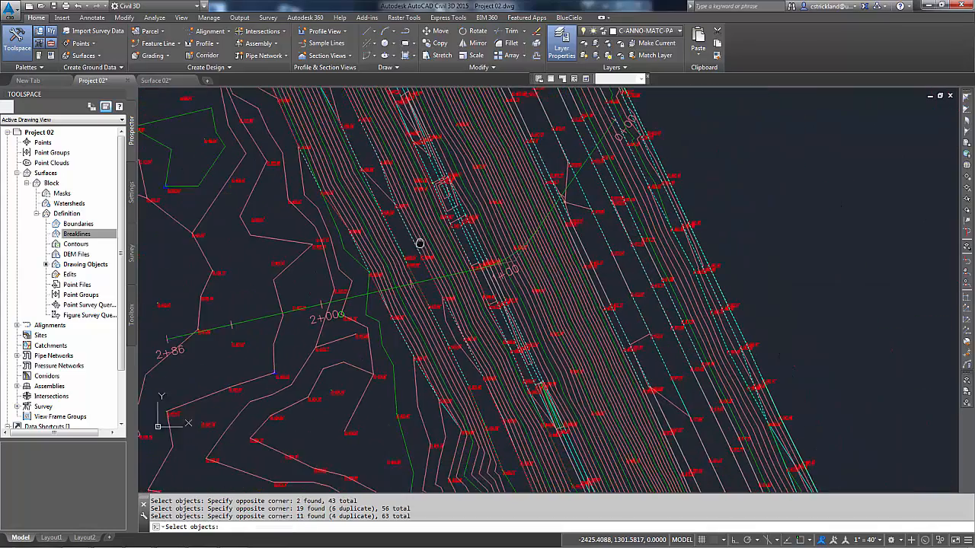
scroll("up", 3)
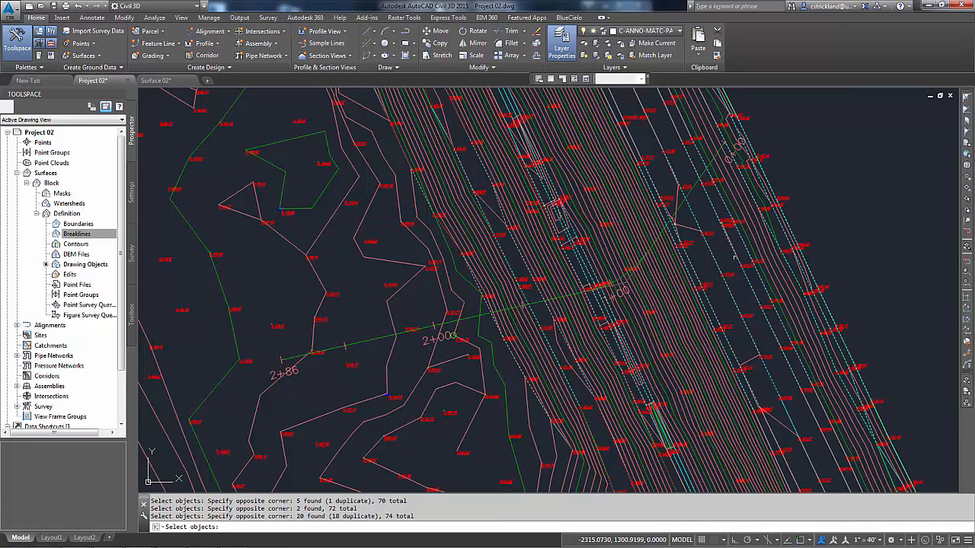
mouse_move(692, 268)
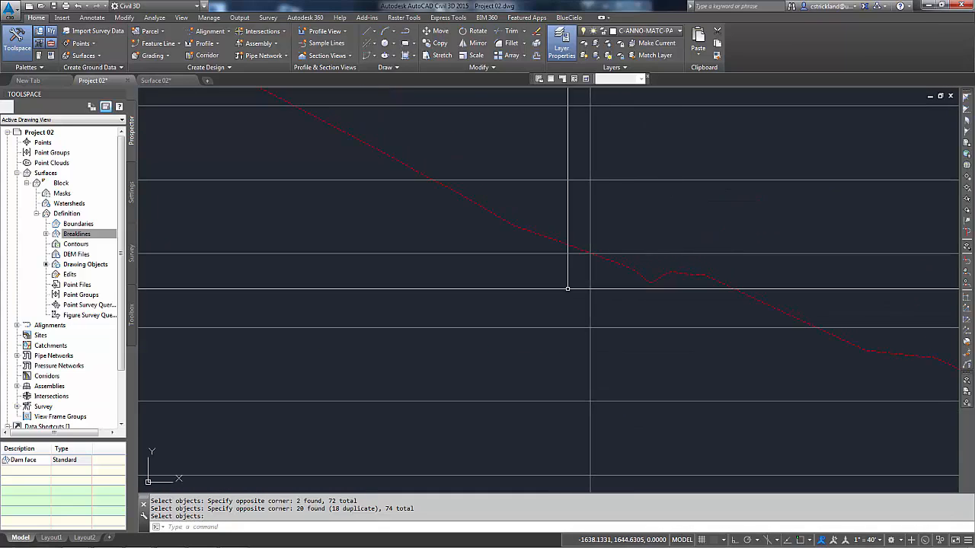
mouse_move(698, 283)
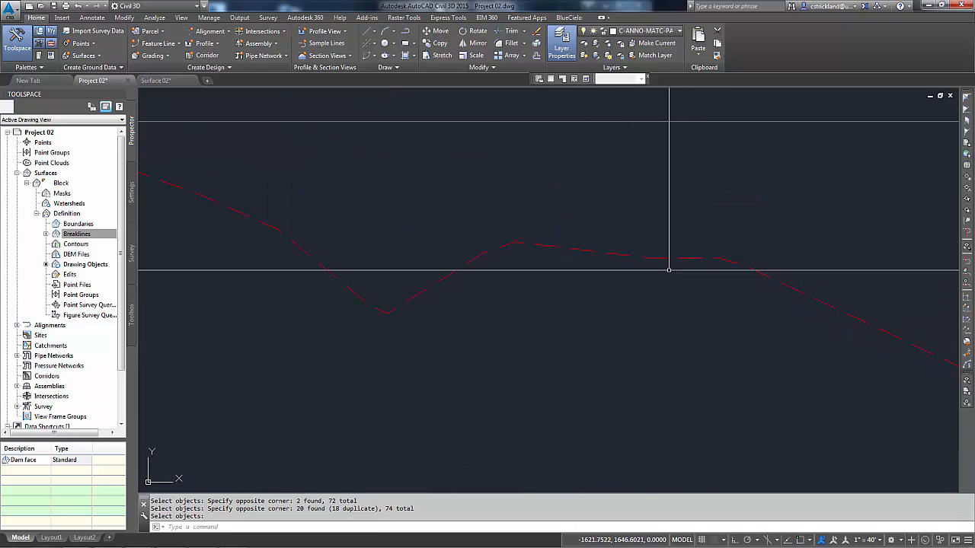
mouse_move(646, 274)
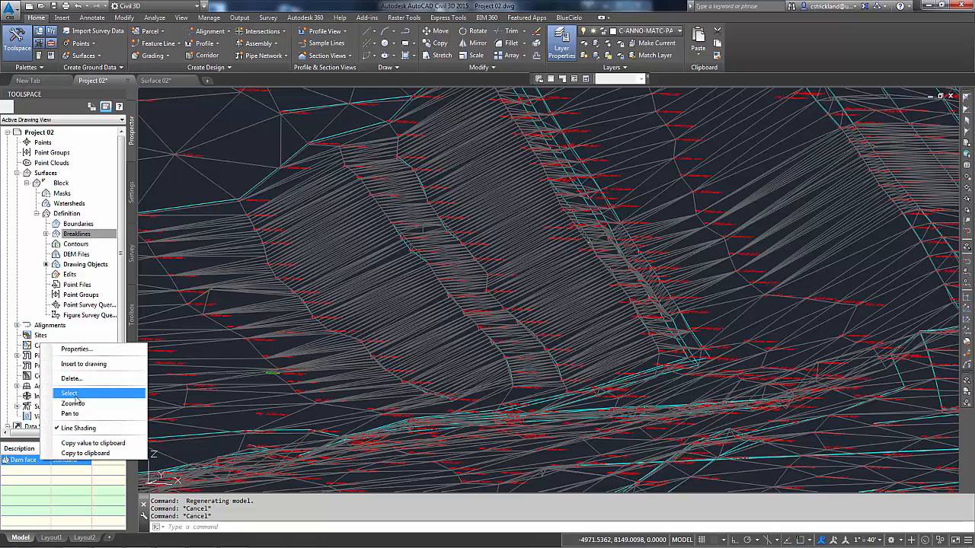
Delete the Dam face breakline from the Block surface definition and rebuild the surface.
left_click(70, 378)
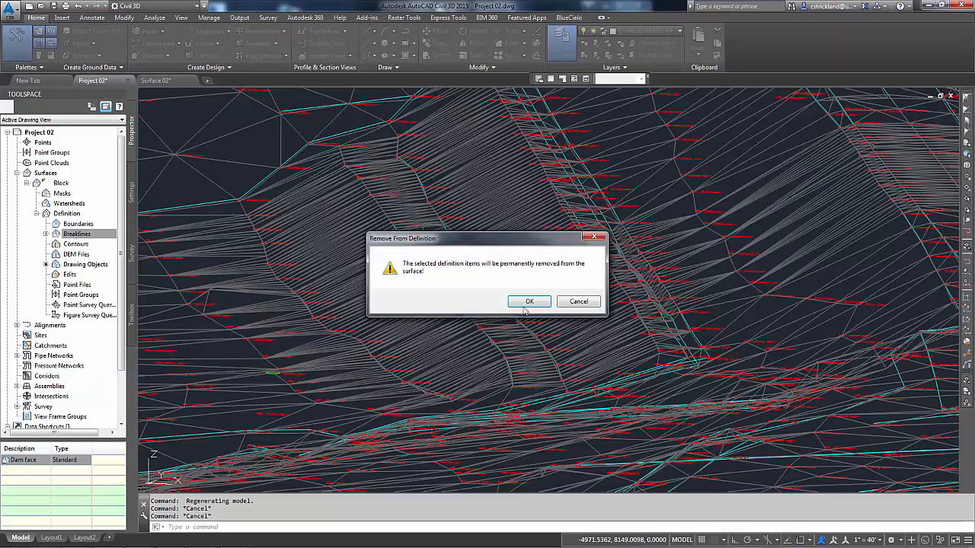
left_click(530, 302)
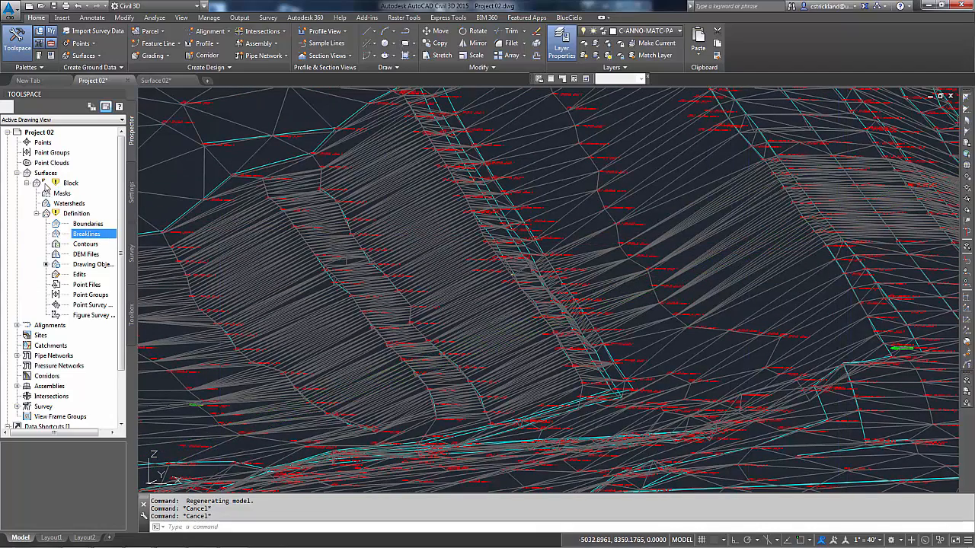
right_click(70, 182)
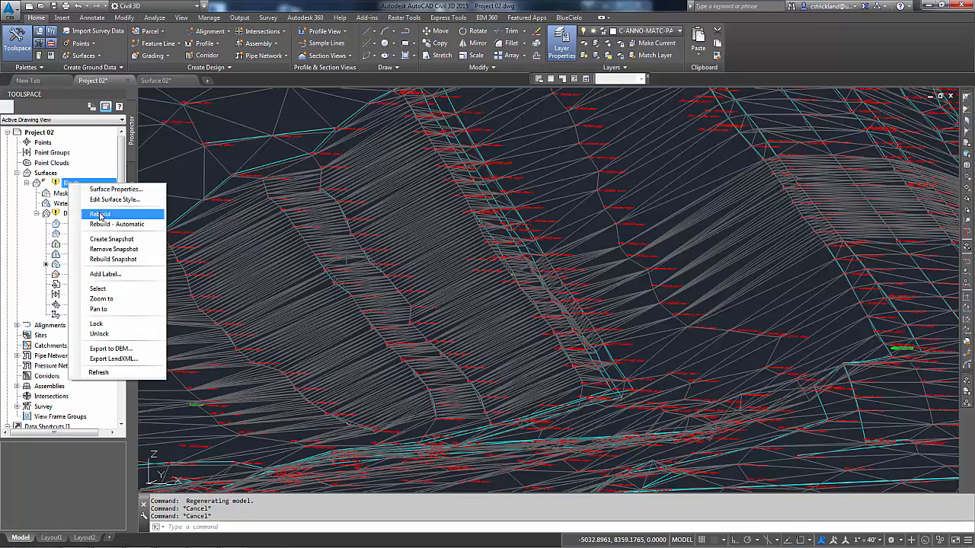
left_click(99, 213)
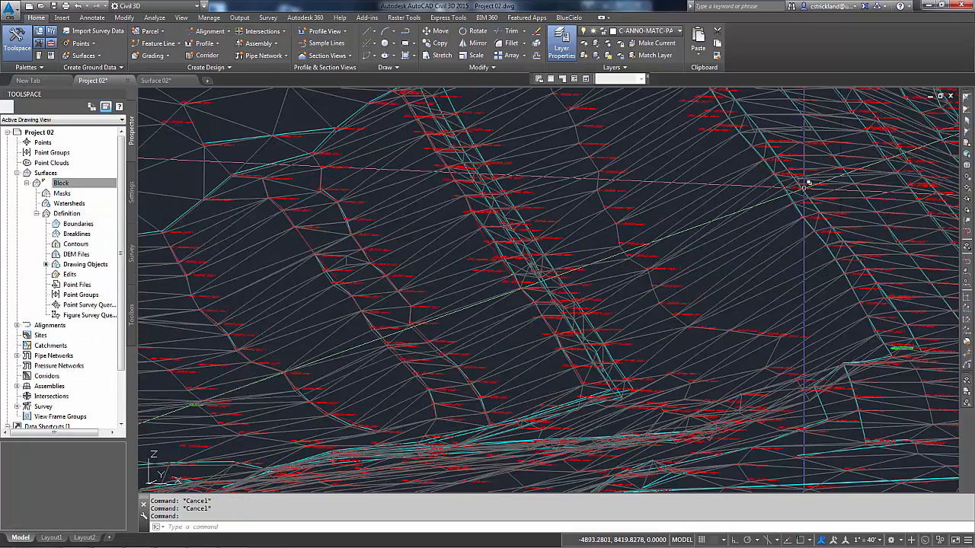
mouse_move(560, 277)
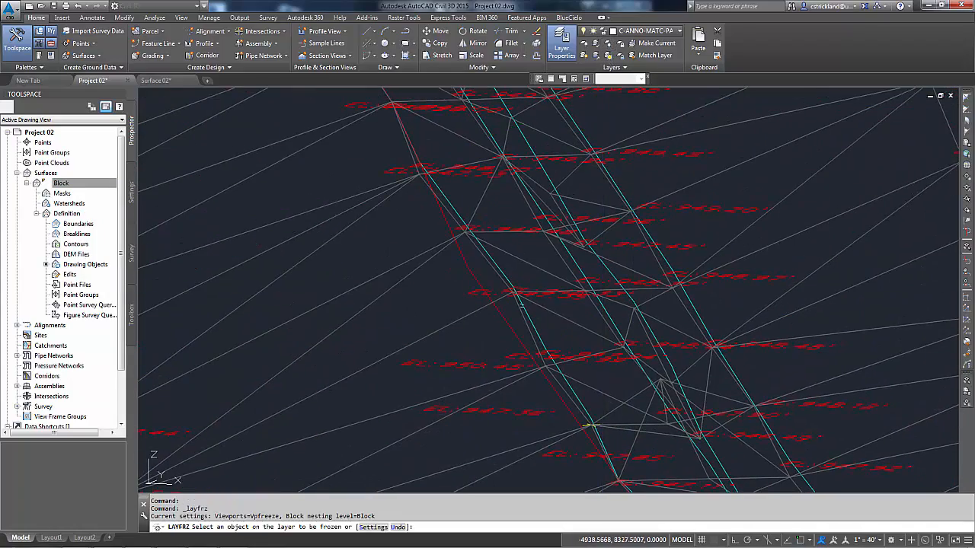
Freeze the Traverse_3D poly layer via LAYFRZ by picking one traverse polyline.
left_click(518, 307)
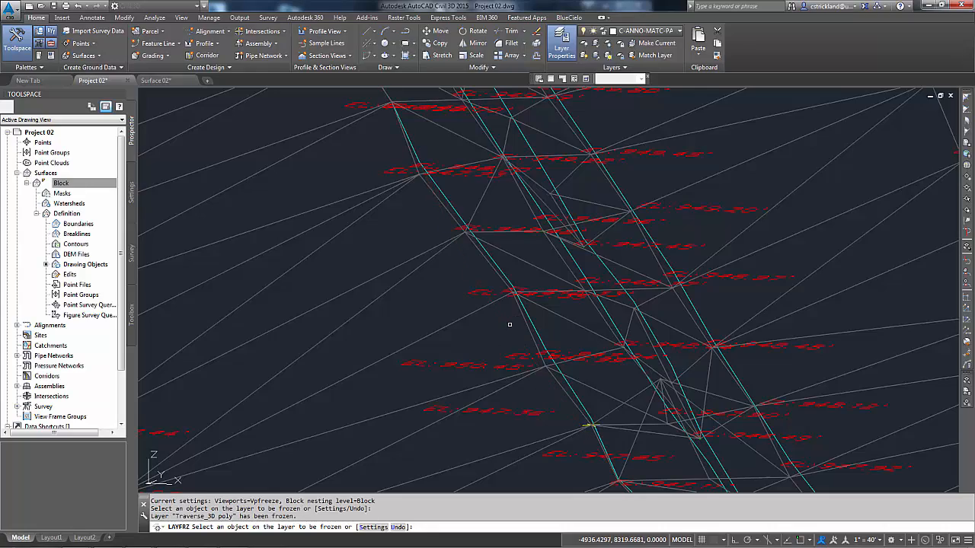
left_click(564, 320)
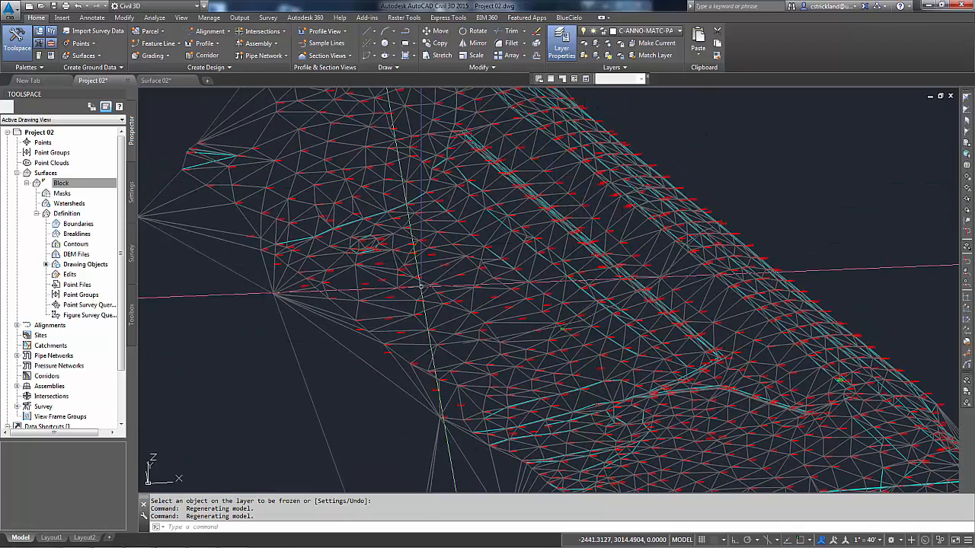
Add a 'blue dam face' standard breakline set from about 233 selected dam face lines.
left_click(76, 234)
type("blue dam face")
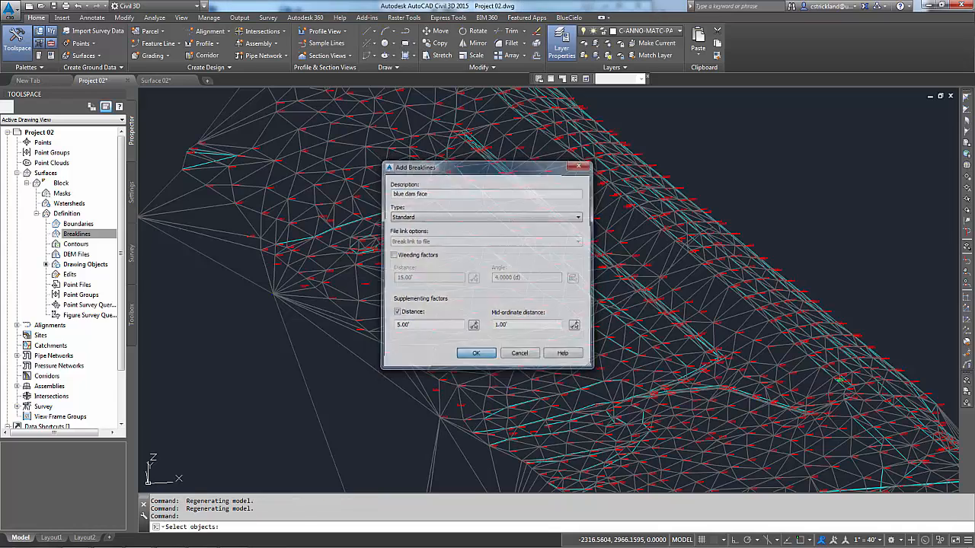
left_click(475, 353)
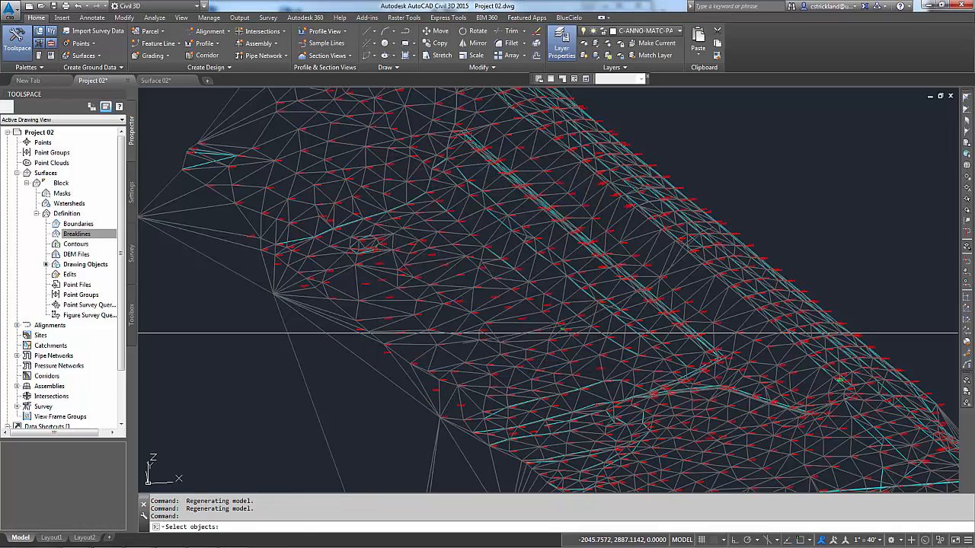
left_click_drag(451, 107, 871, 335)
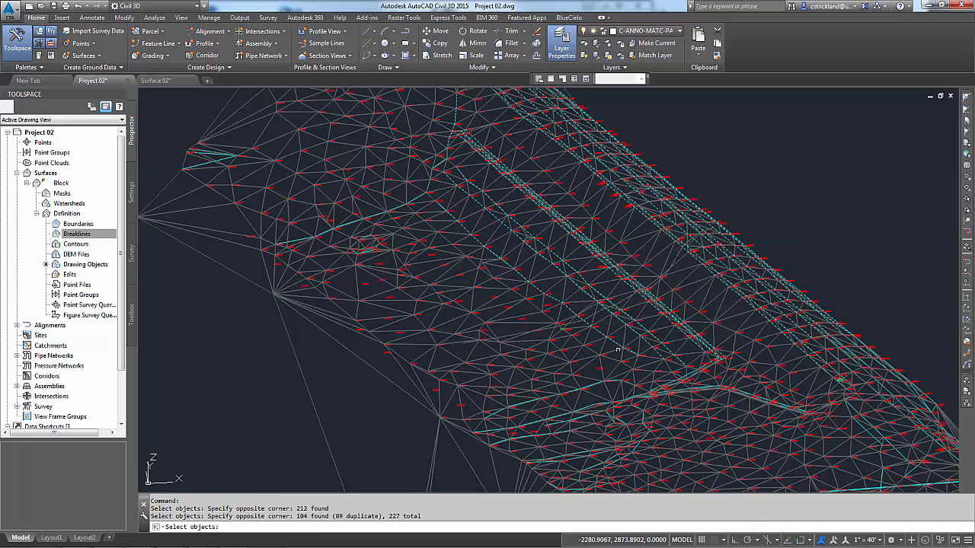
mouse_move(476, 234)
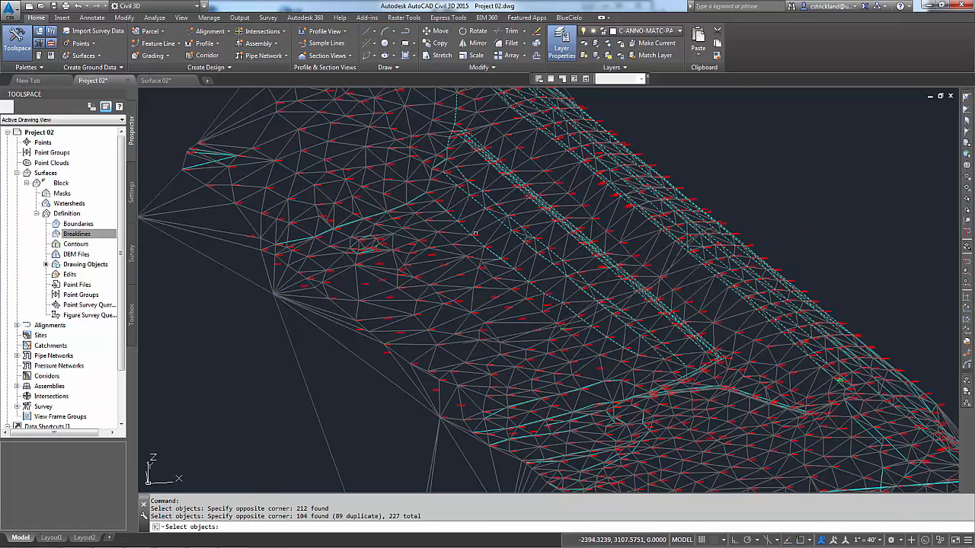
left_click(435, 189)
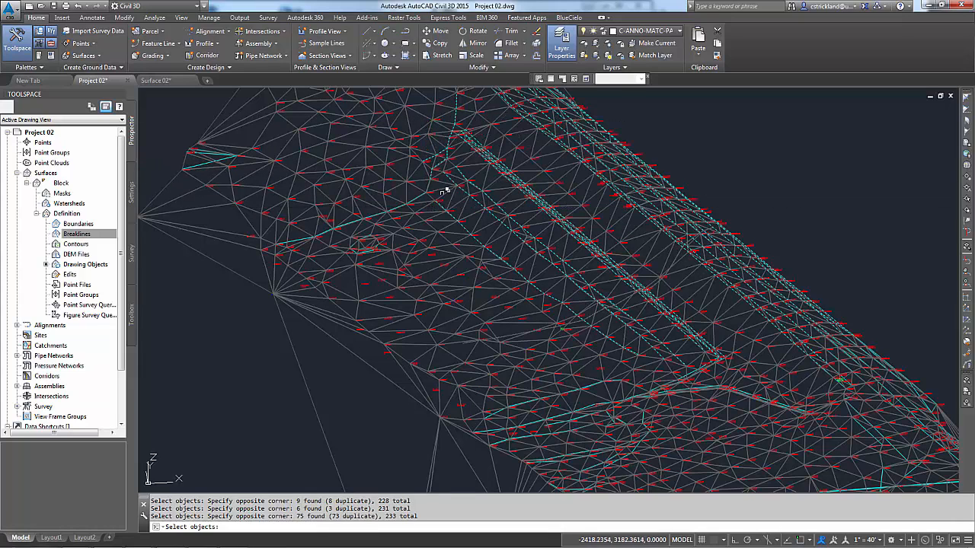
mouse_move(777, 265)
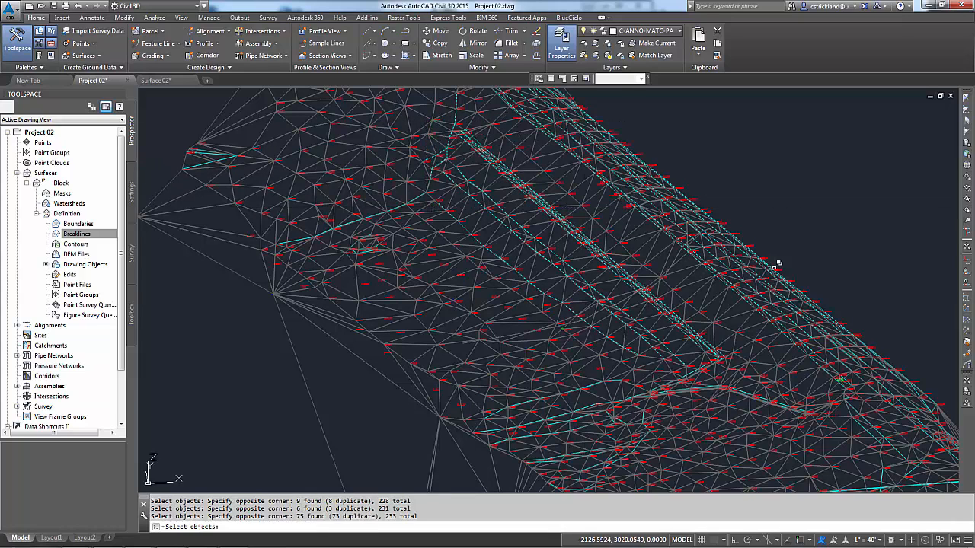
mouse_move(676, 259)
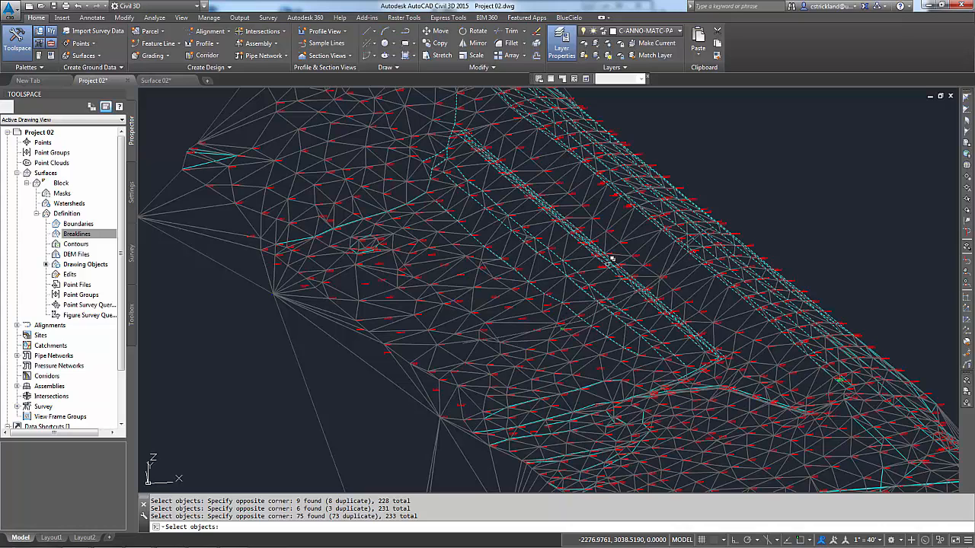
left_click(609, 259)
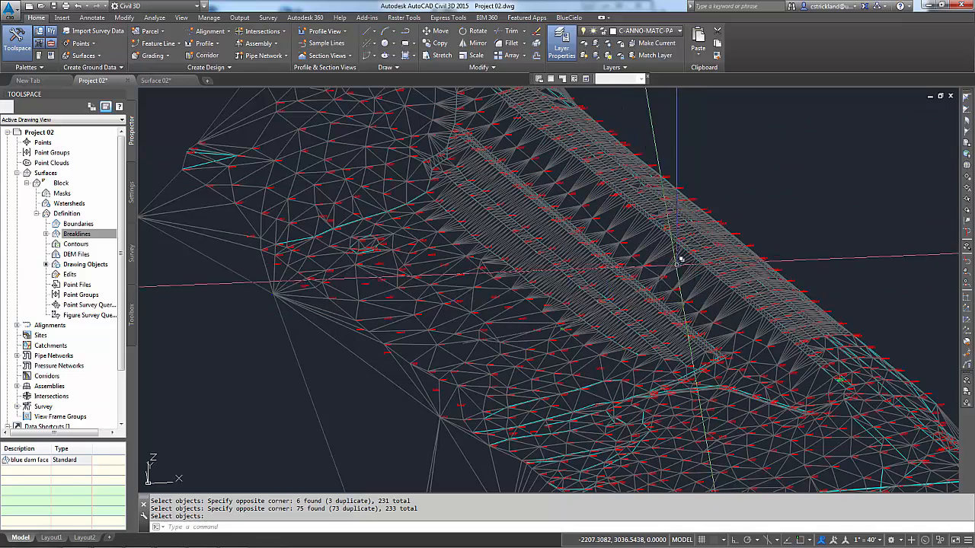
mouse_move(668, 269)
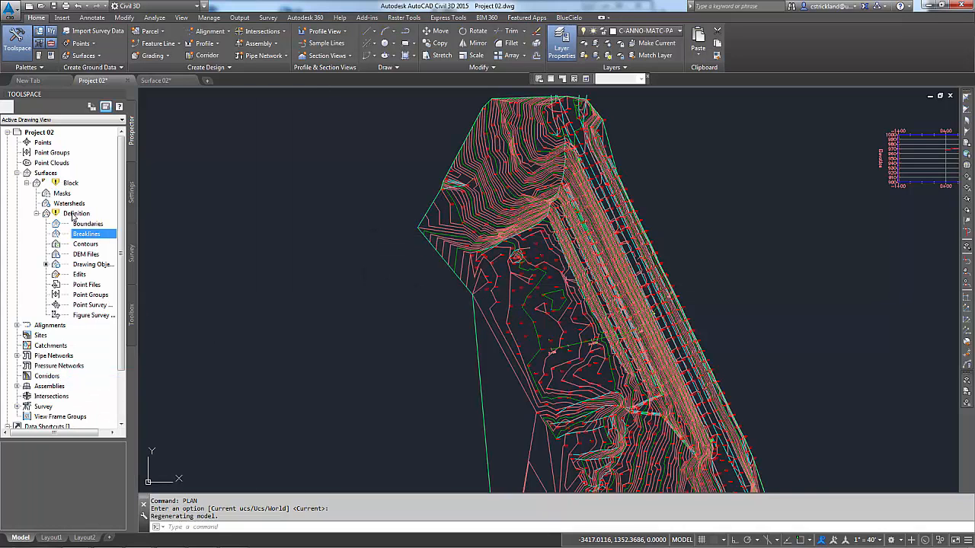
Add a 'Blue Face' breakline set with Distance supplementing unchecked and confirm it.
right_click(85, 234)
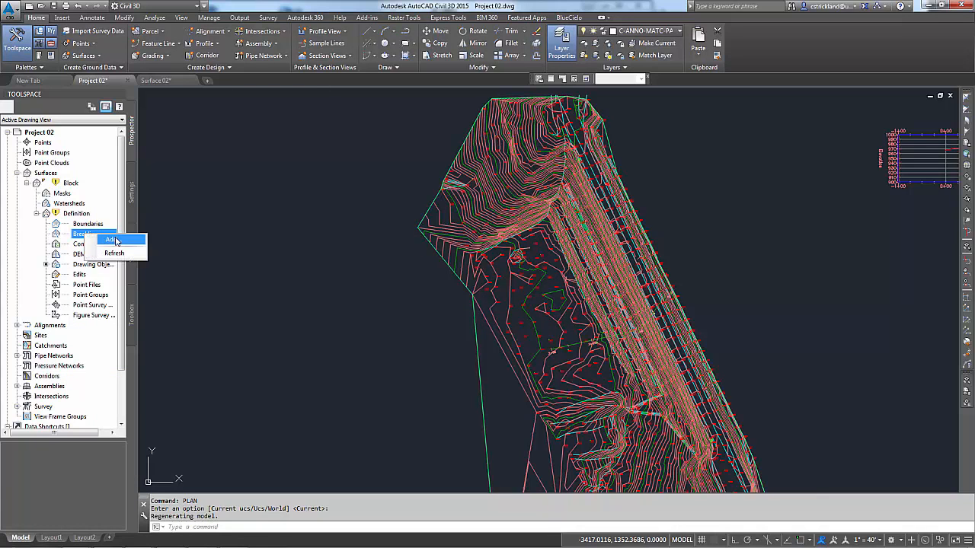
left_click(113, 241)
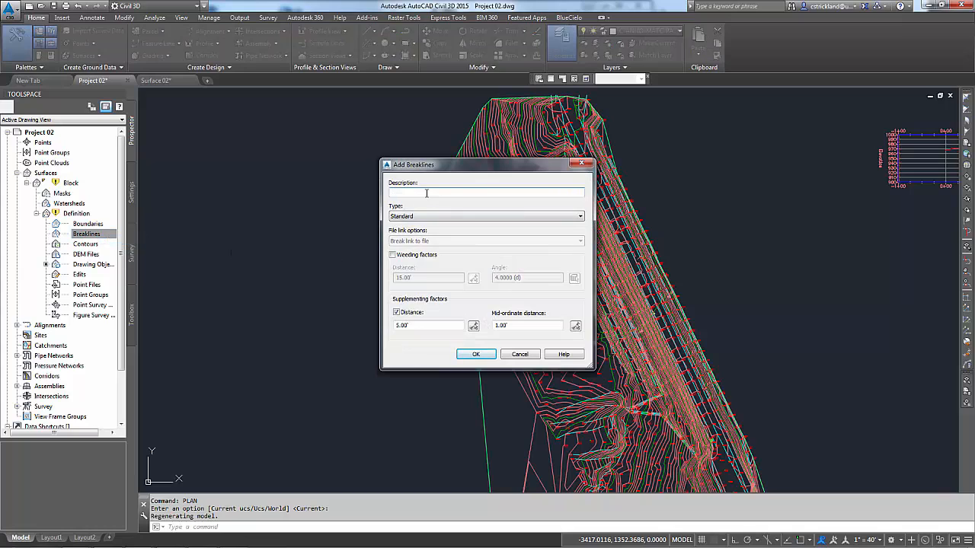
type("B")
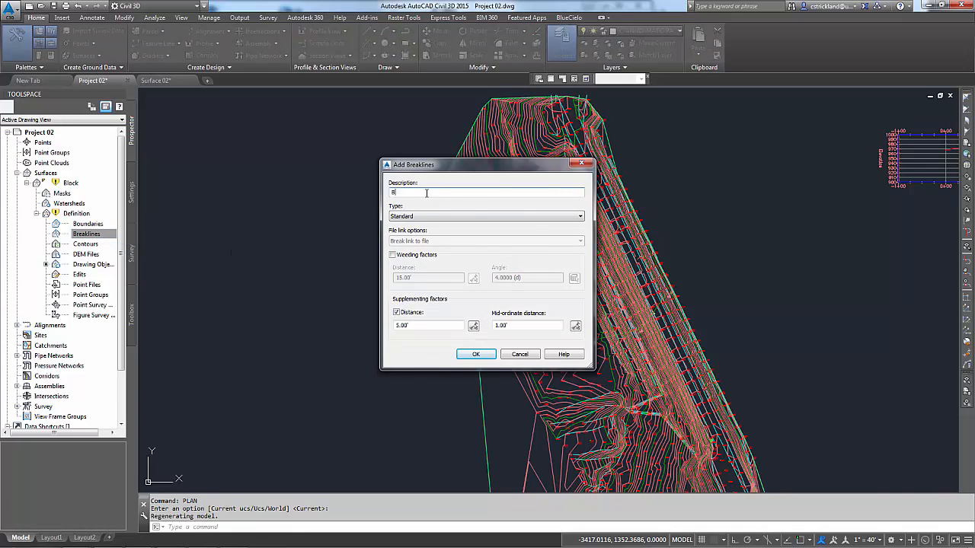
type("lue Face")
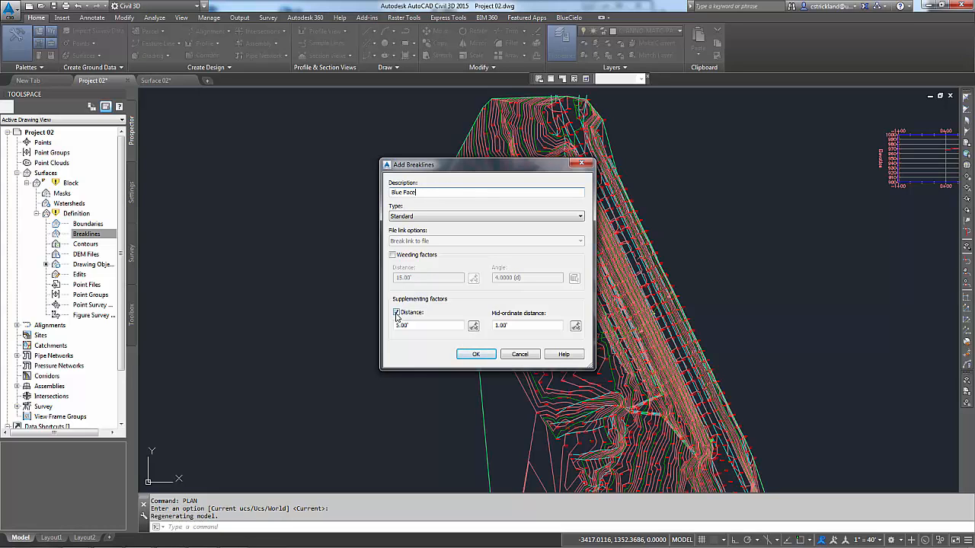
left_click(396, 312)
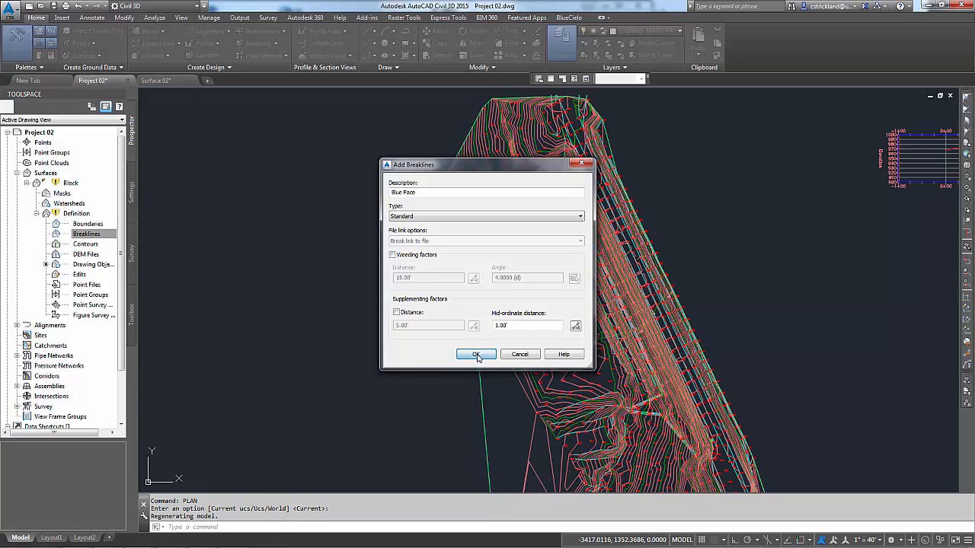
left_click(475, 353)
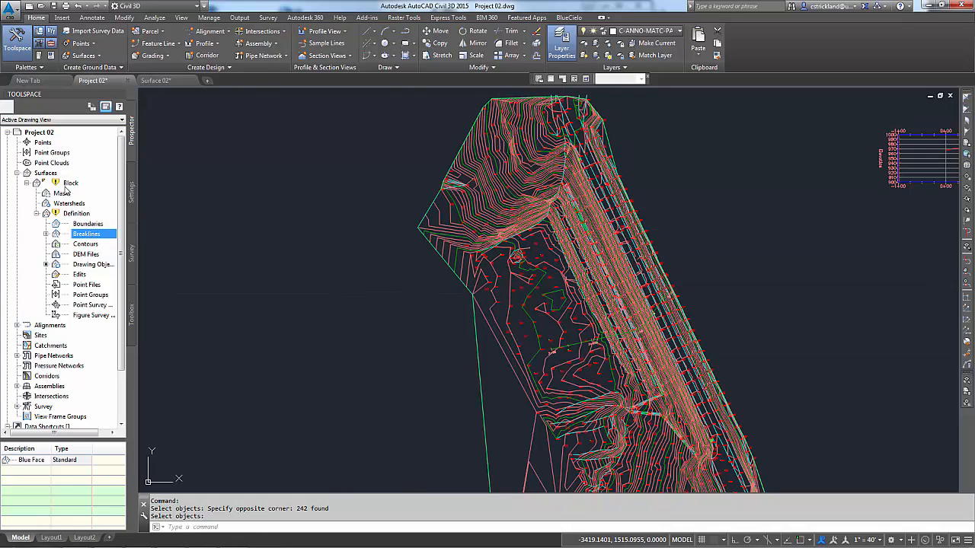
Rebuild the Block surface so the 242 Blue Face breaklines take effect.
right_click(70, 182)
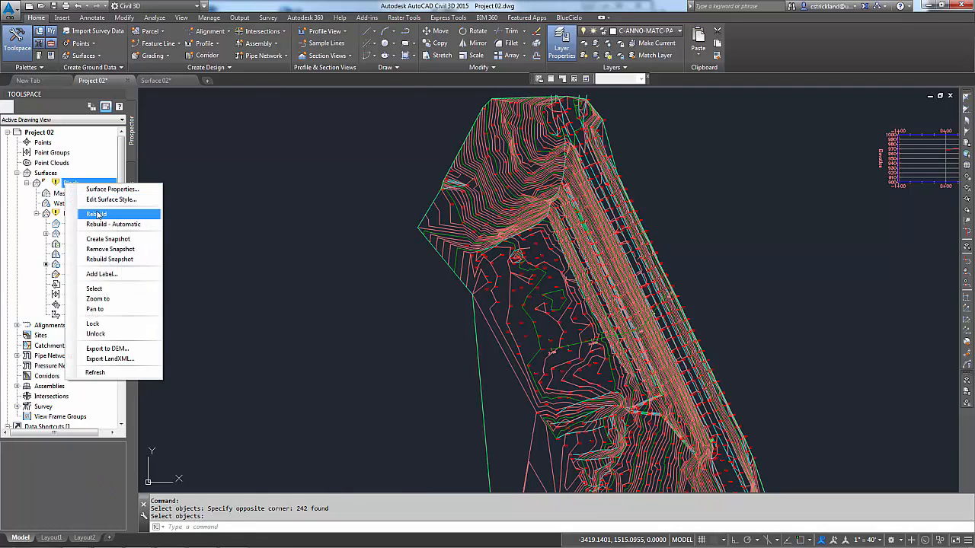
left_click(97, 214)
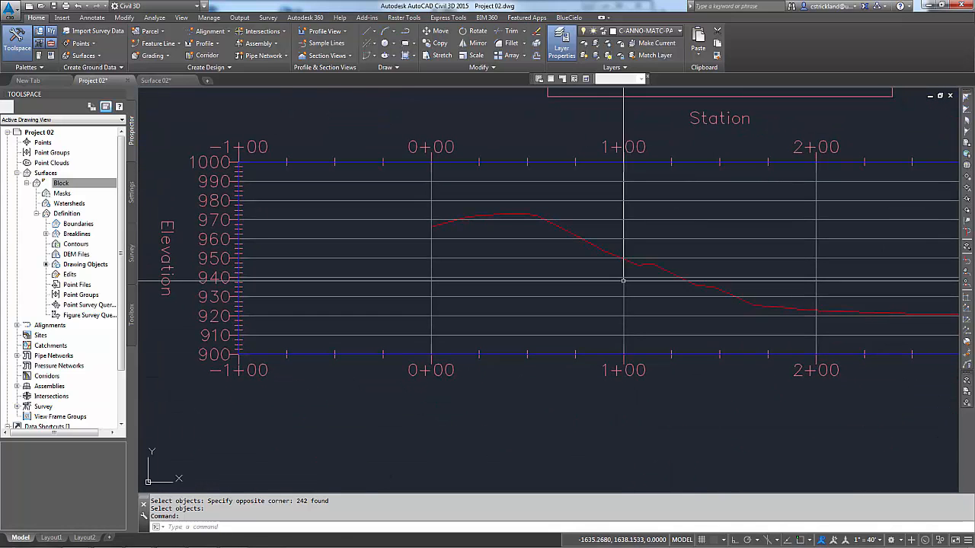
Zoom to the Face of Dam profile view to inspect the smoother surface line.
scroll("down", 3)
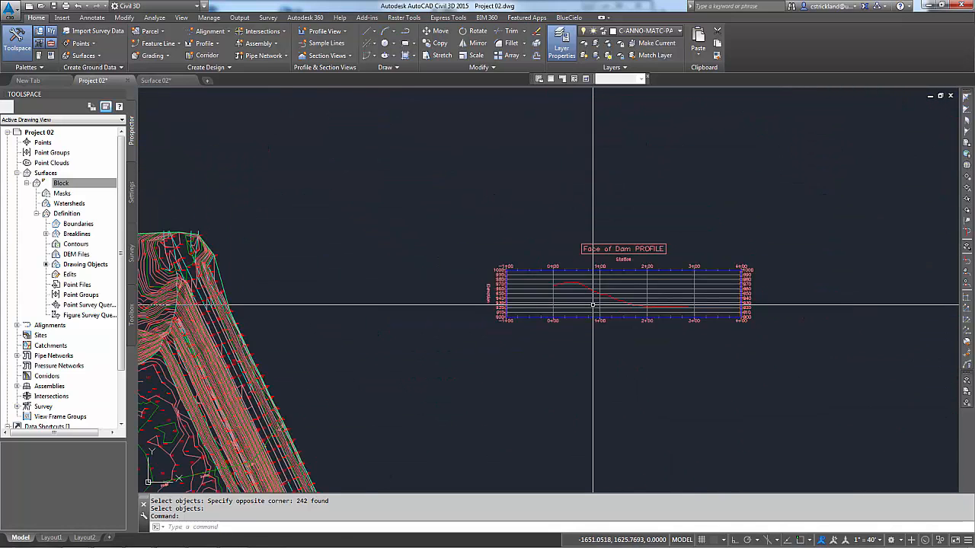